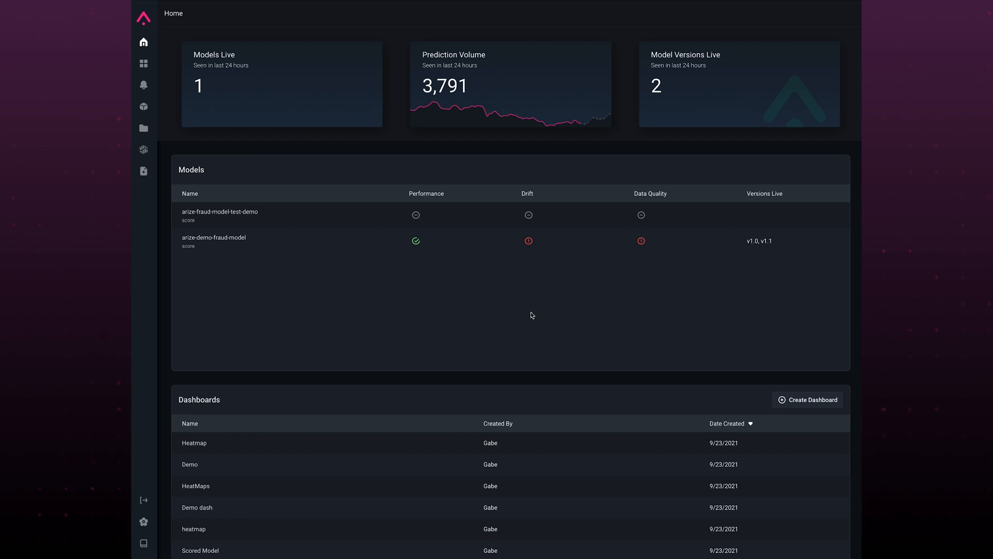
mouse_move(496, 248)
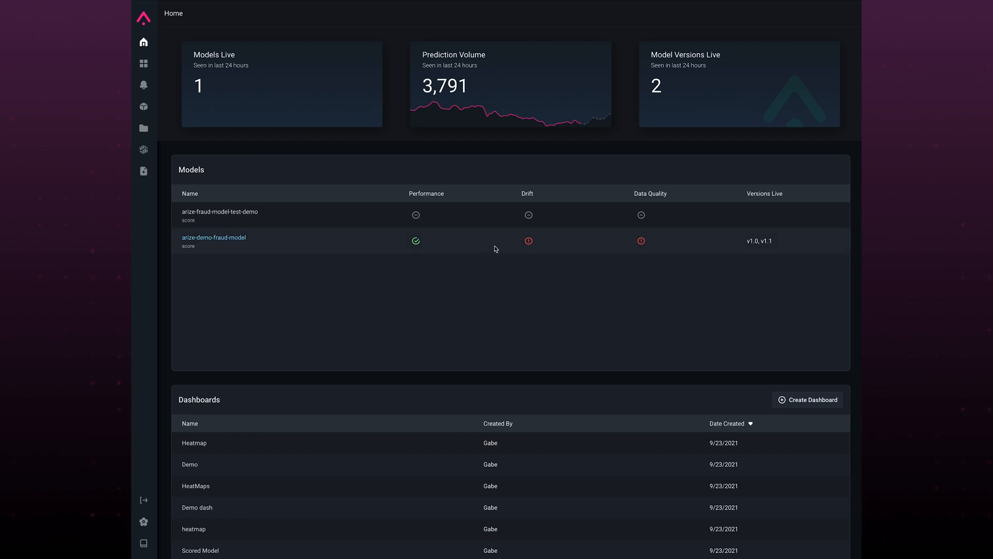
mouse_move(641, 241)
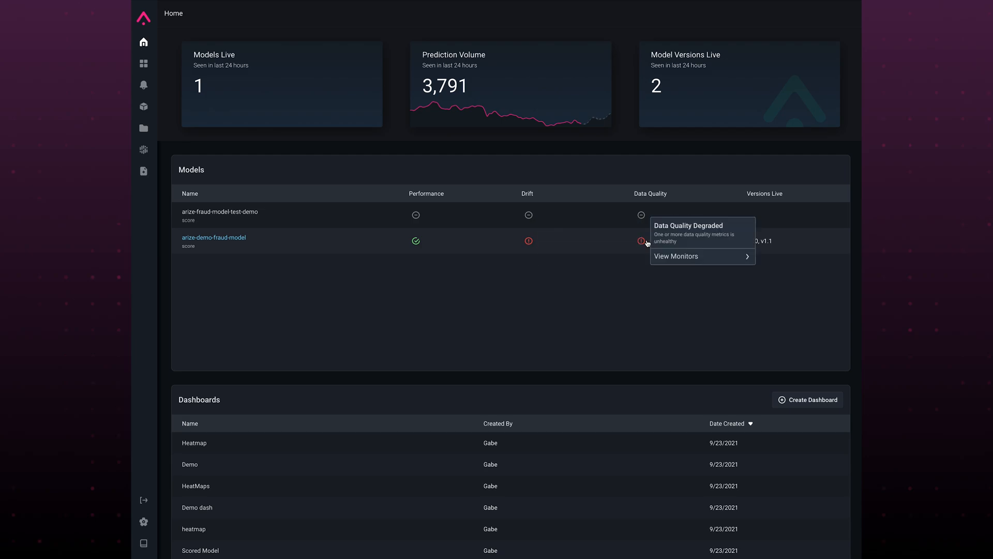
mouse_move(252, 244)
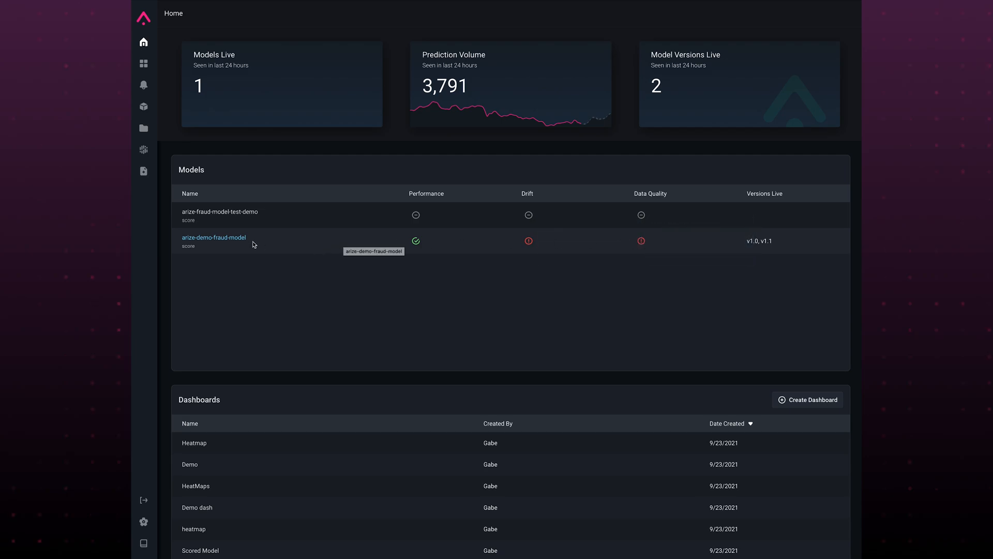
Open arize-demo-fraud-model and review its prediction volume and 23-feature Model Health table.
click(213, 237)
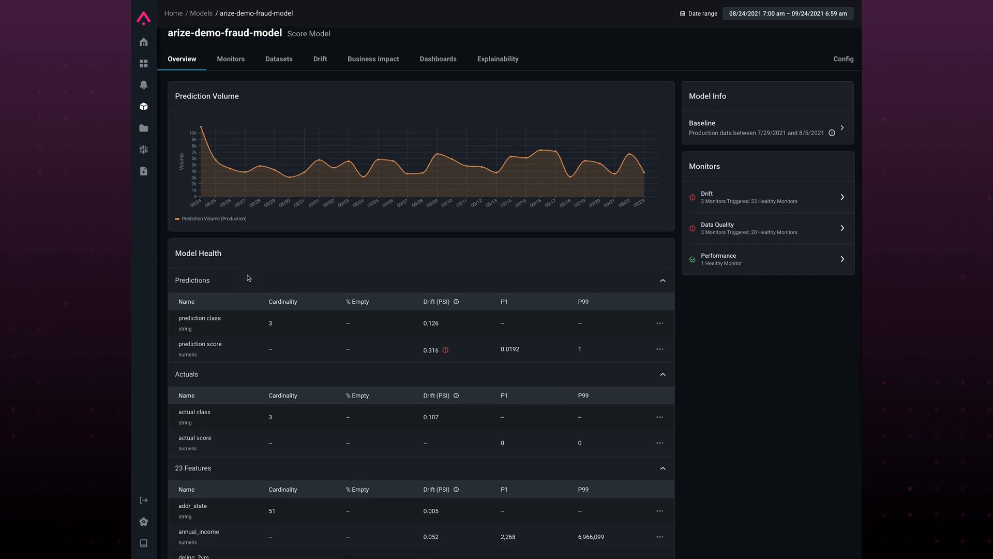
scroll(down, 3)
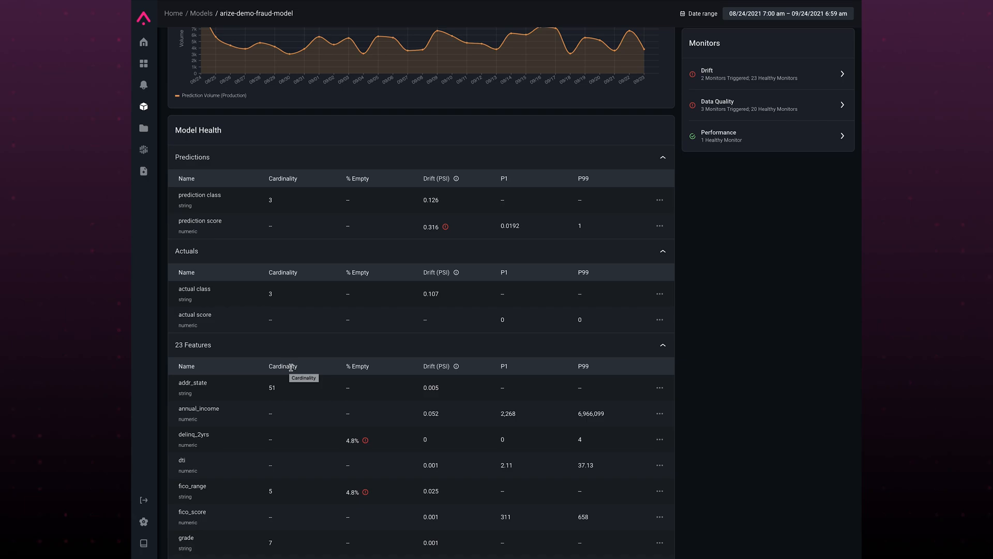
mouse_move(449, 366)
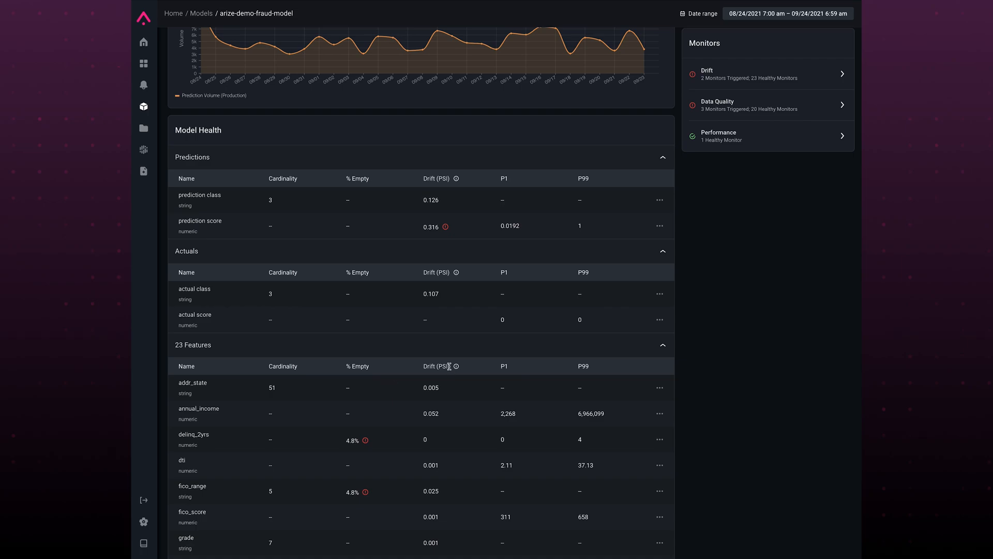
scroll(up, 3)
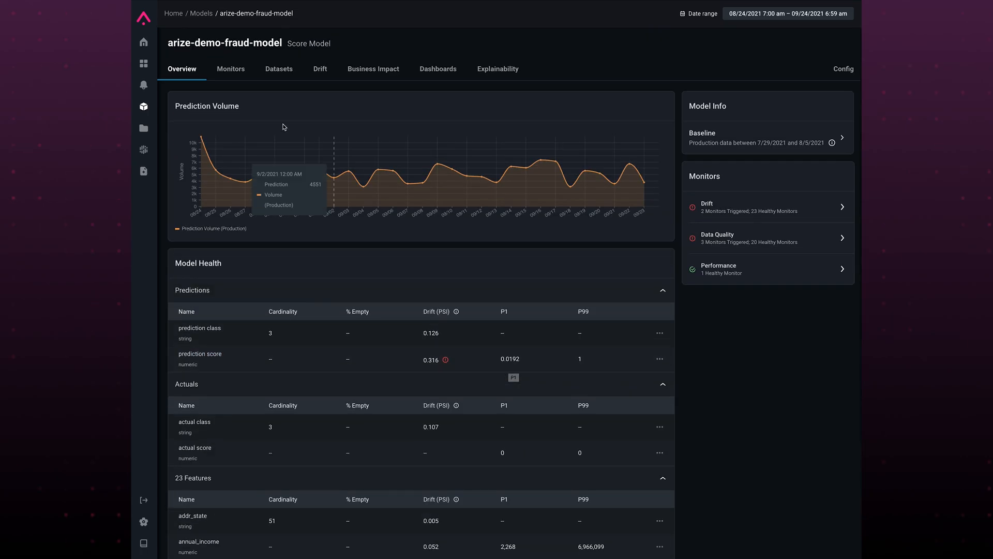
View Production v1.0 then Training v1.0 dataset statistics and start Configure Baseline.
click(278, 68)
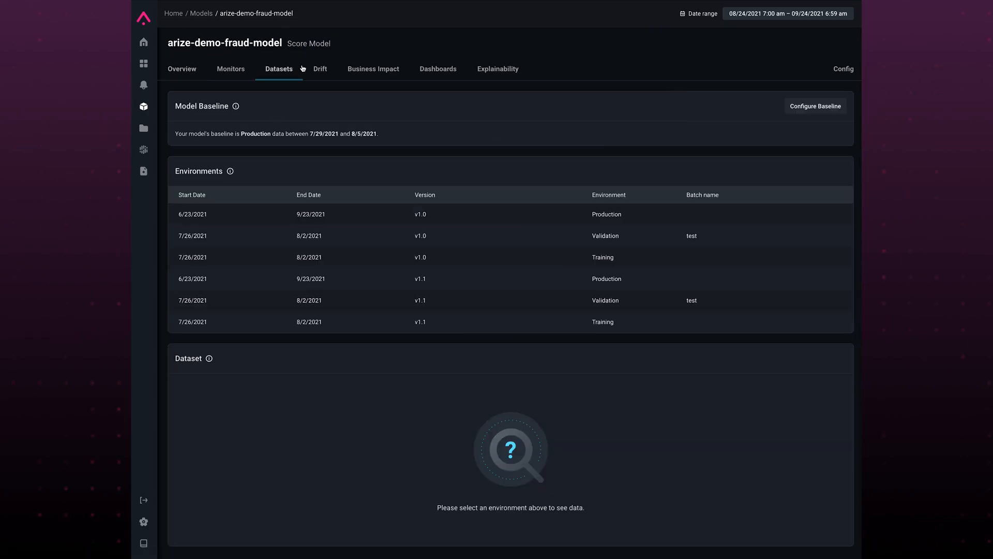
click(335, 214)
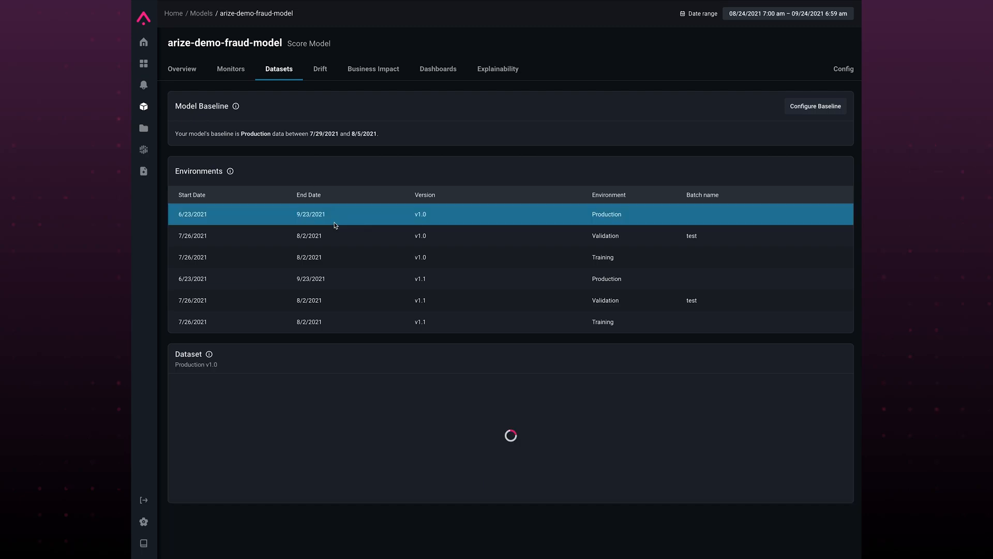
click(317, 236)
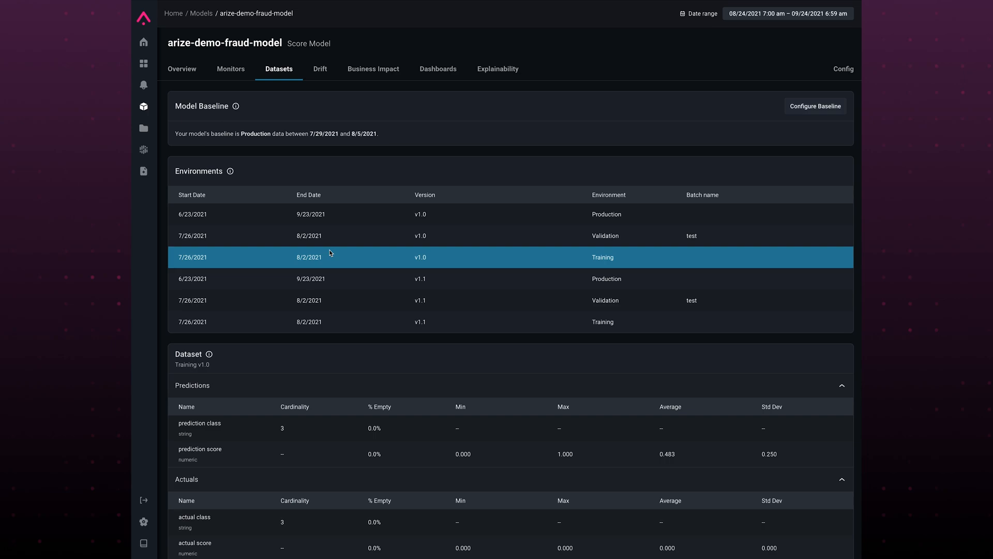
click(815, 105)
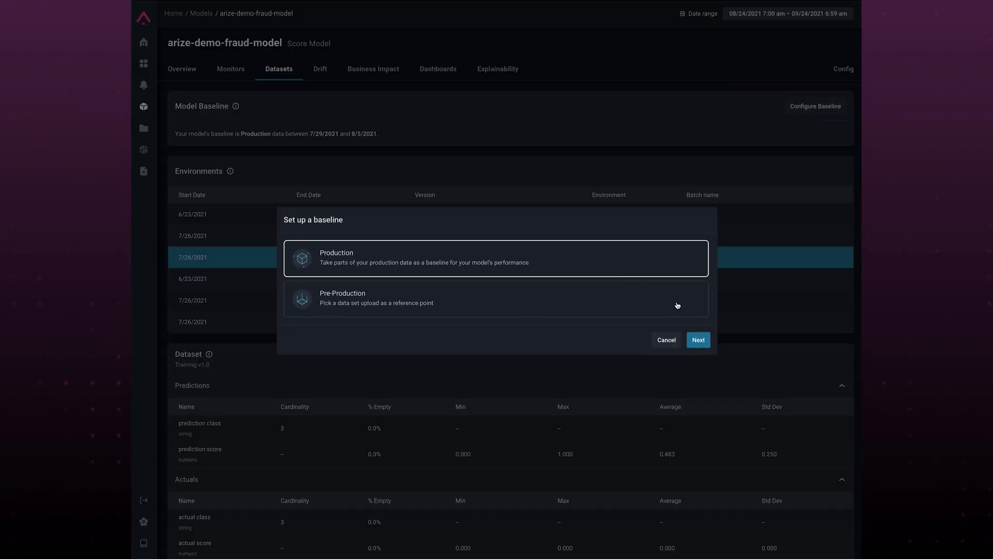
Preview the Production baseline date-range chart, then cancel without changing the baseline.
click(698, 340)
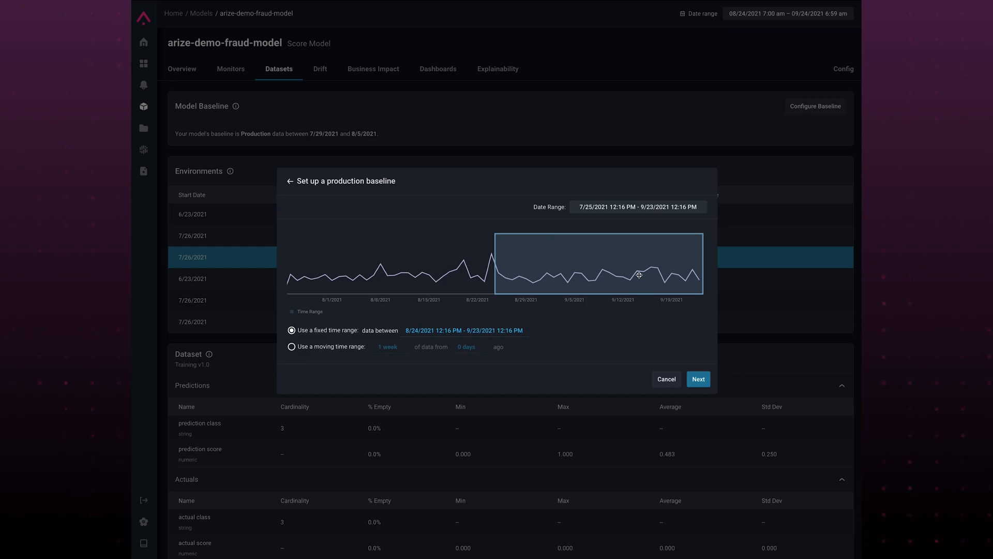
mouse_move(657, 274)
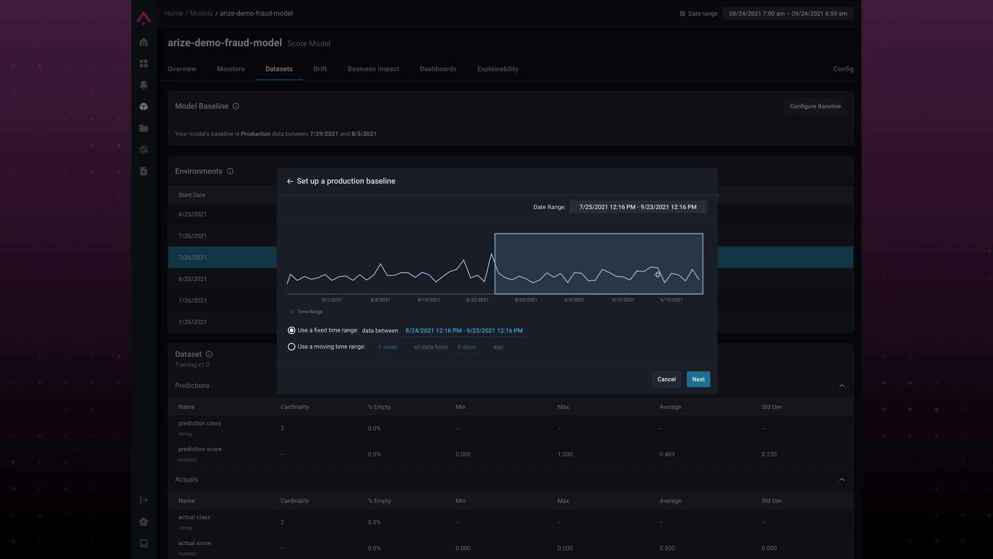
click(665, 379)
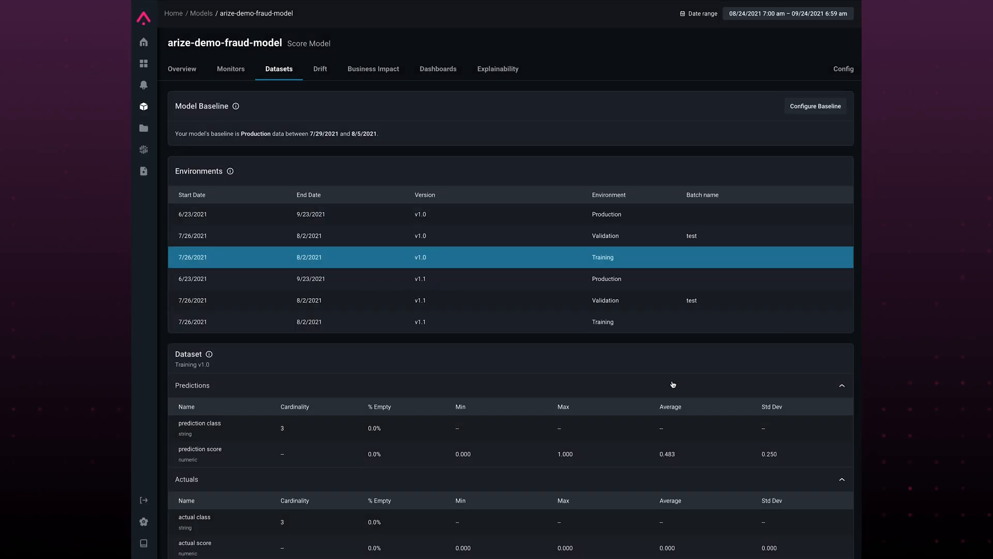
Review the fico_range percent-empty monitor with alert threshold 10, then return to the Overview.
click(231, 69)
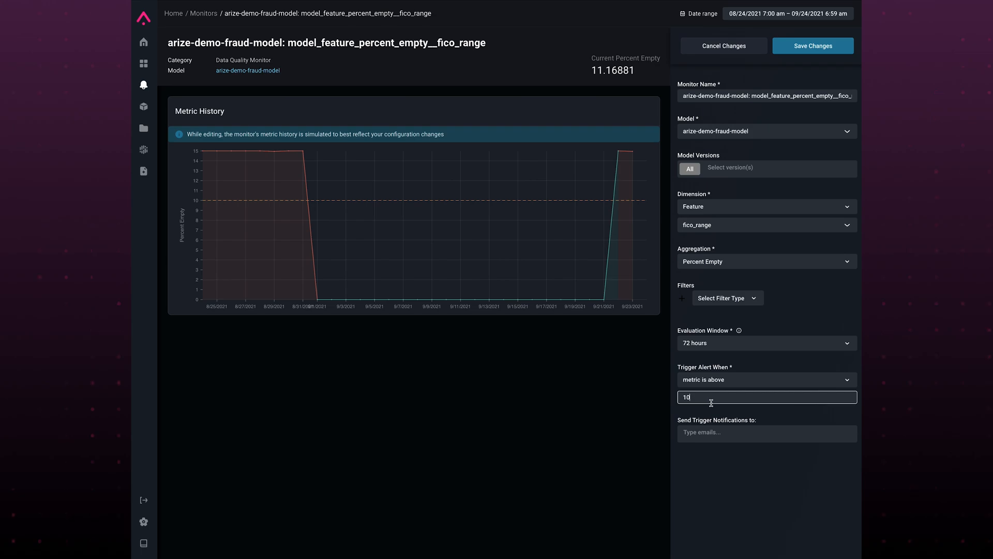
click(247, 71)
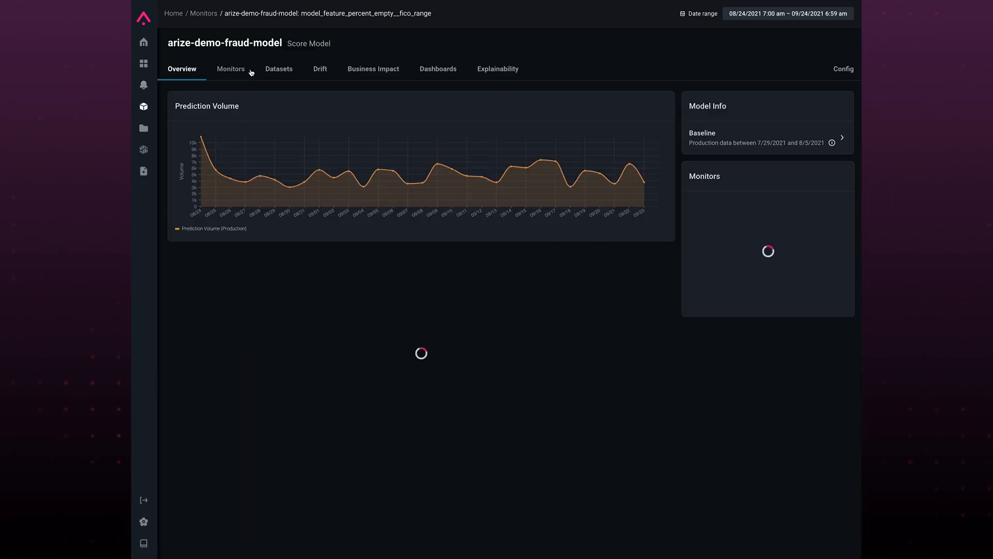
Show Prediction Drift over Time and select the late-August peak ending on 8/28/2021.
click(319, 69)
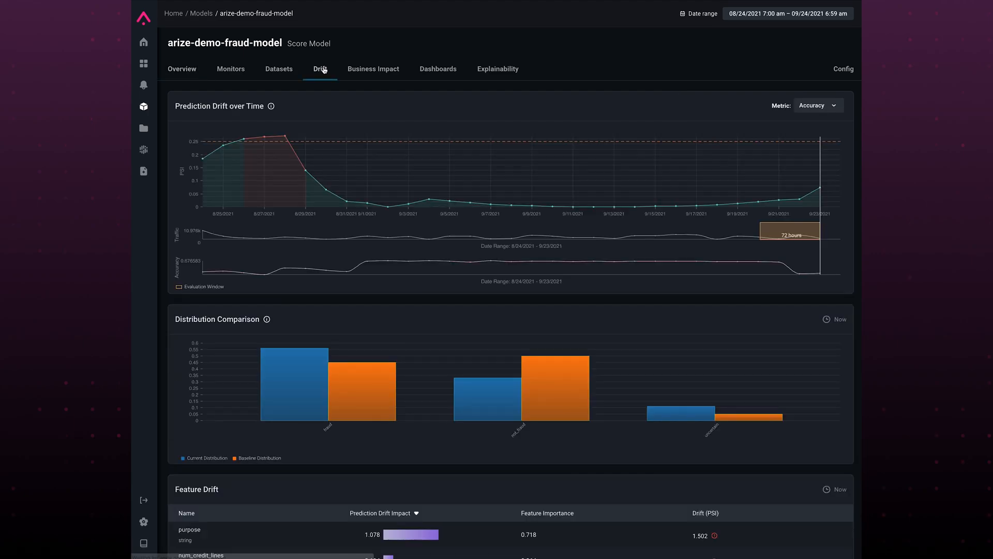
mouse_move(293, 123)
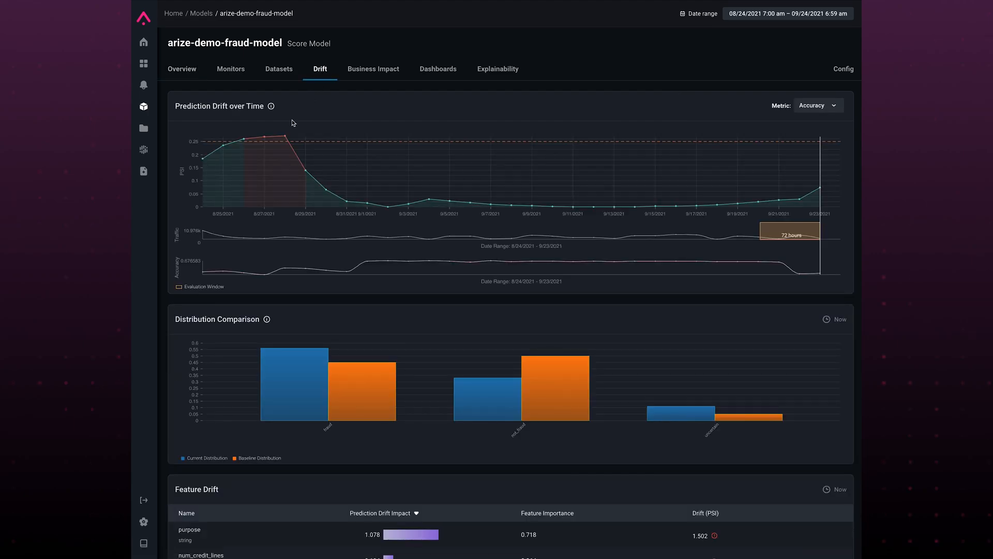
click(264, 137)
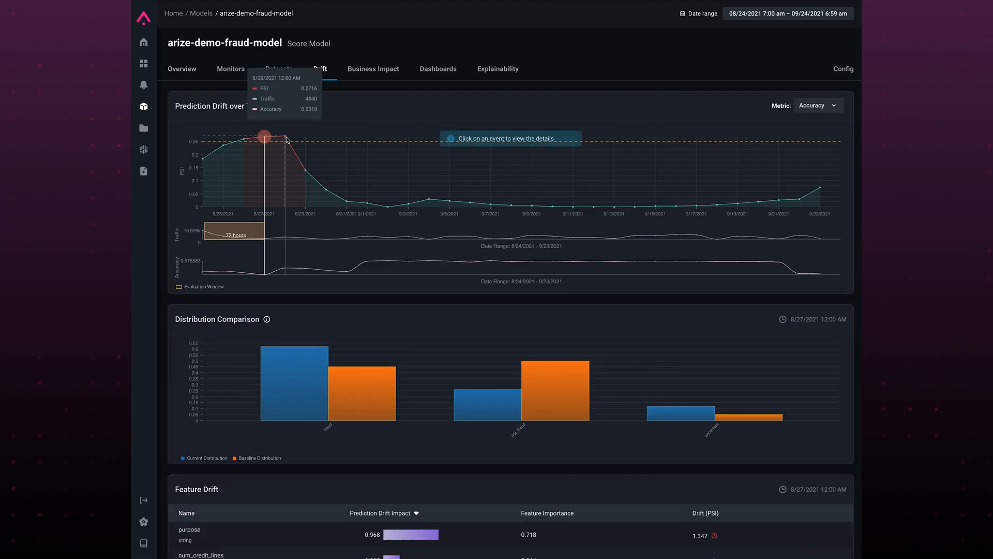
mouse_move(306, 166)
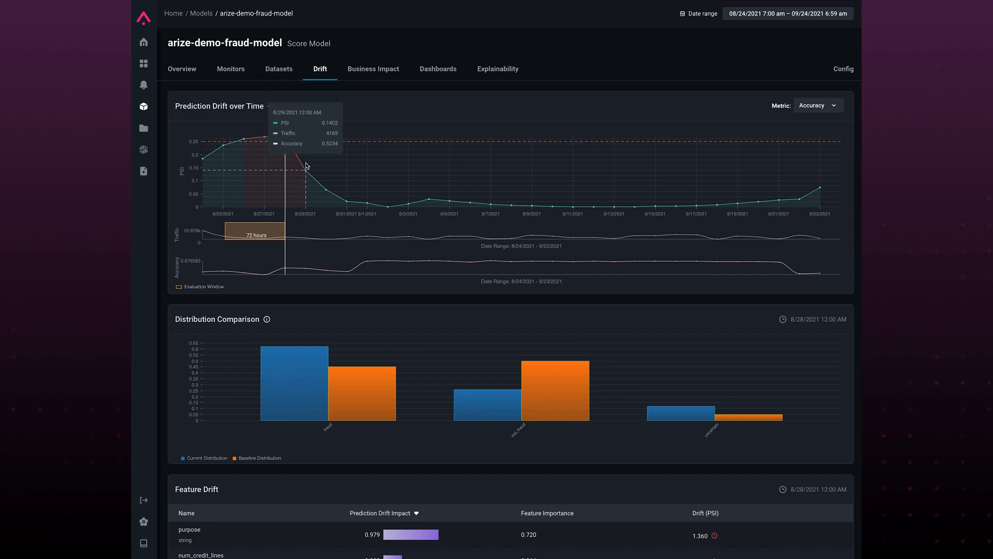
mouse_move(324, 189)
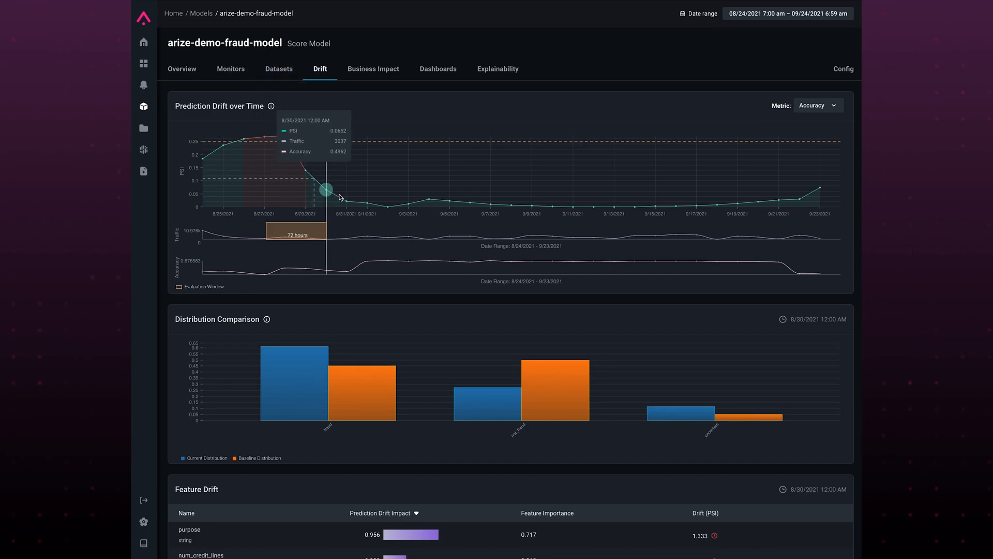
click(285, 136)
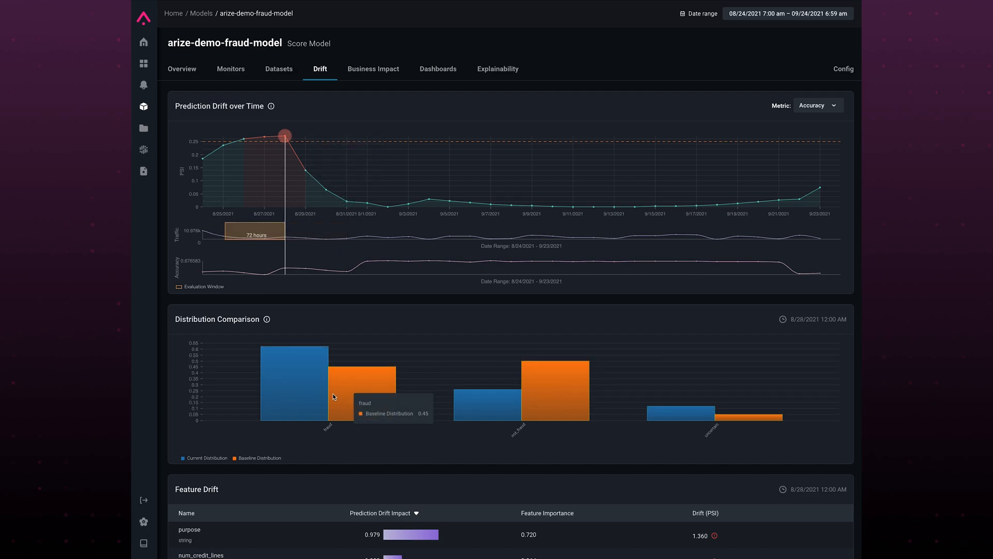
mouse_move(357, 385)
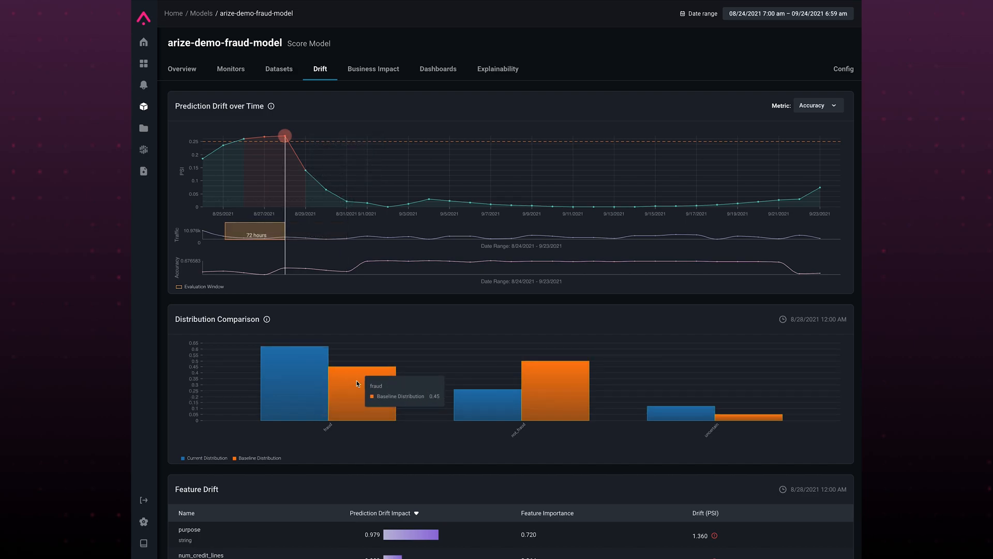
Select the purpose feature from the Feature Drift table to see its drift details.
scroll(down, 3)
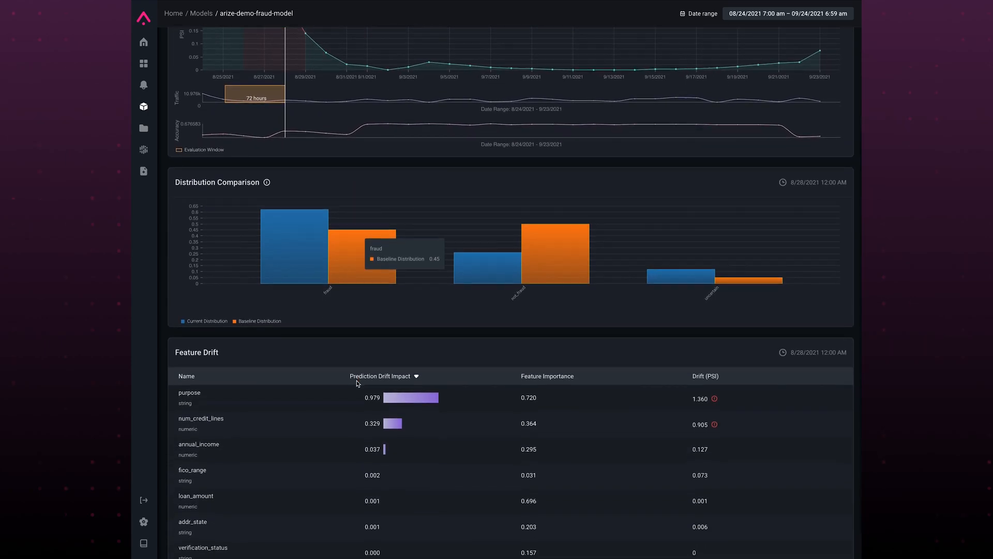
mouse_move(327, 382)
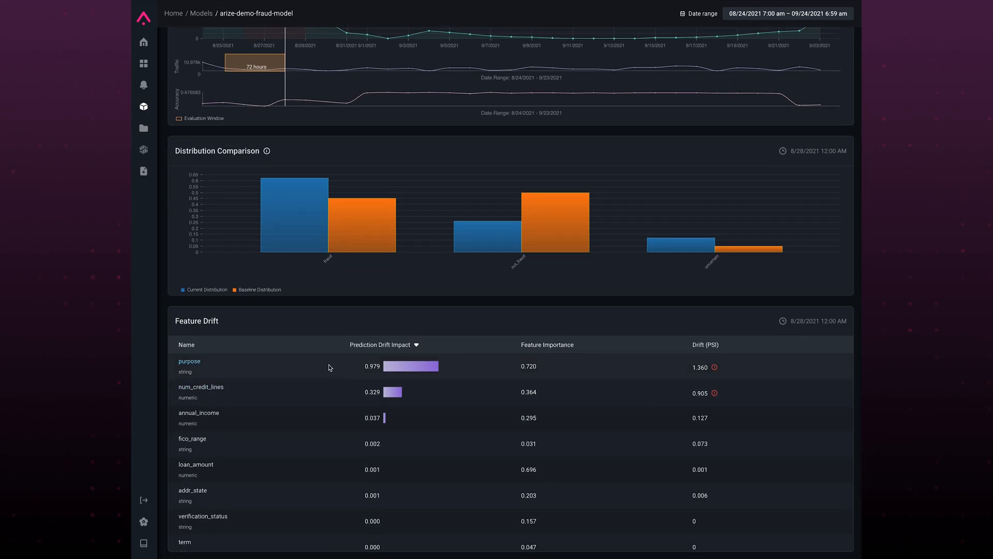
mouse_move(329, 367)
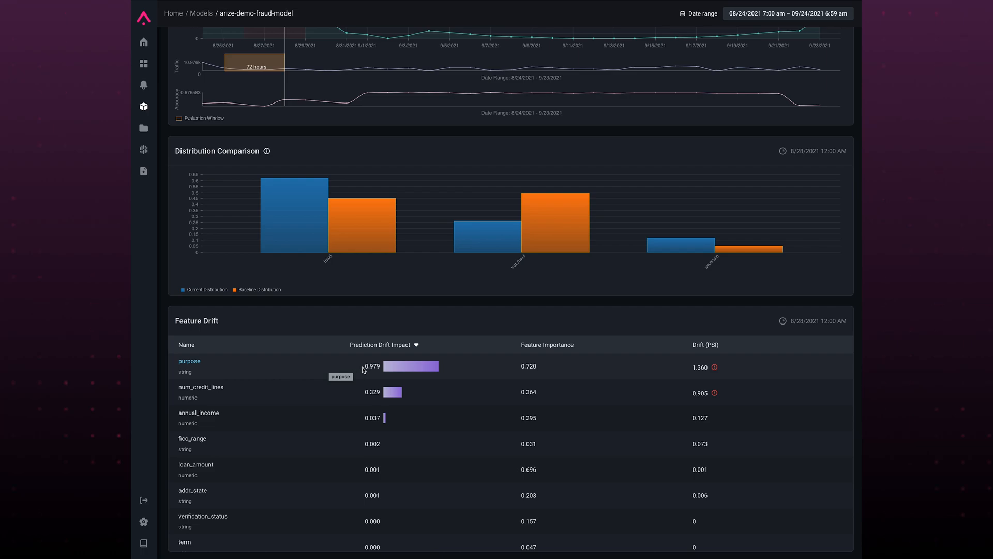
mouse_move(368, 371)
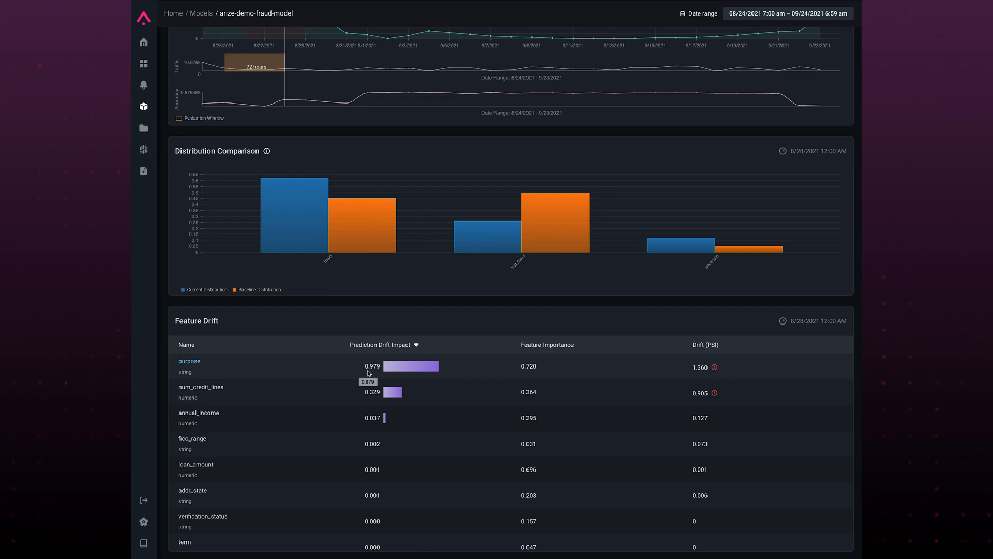
click(188, 361)
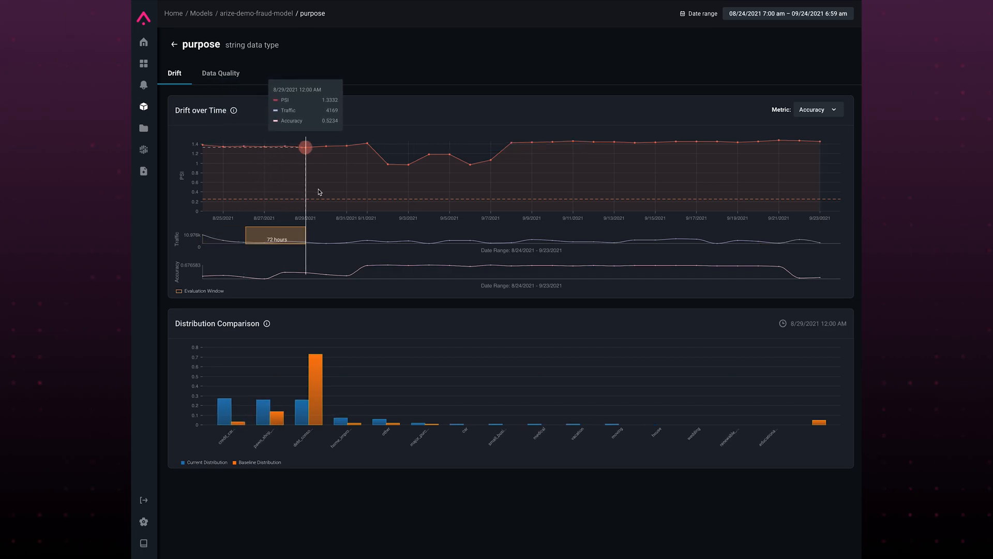
Move the purpose feature's evaluation window to 8/31/2021 to compare distributions.
click(347, 146)
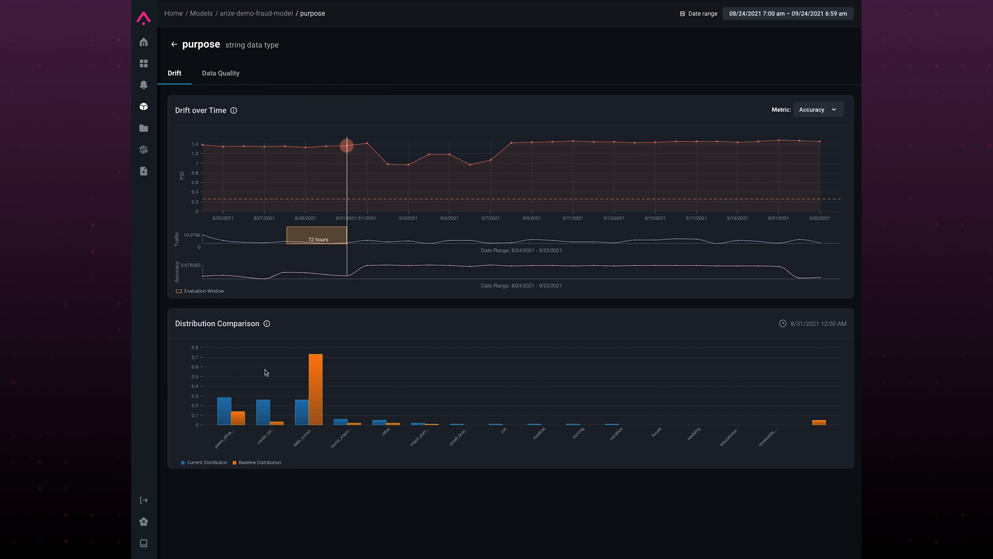
mouse_move(236, 54)
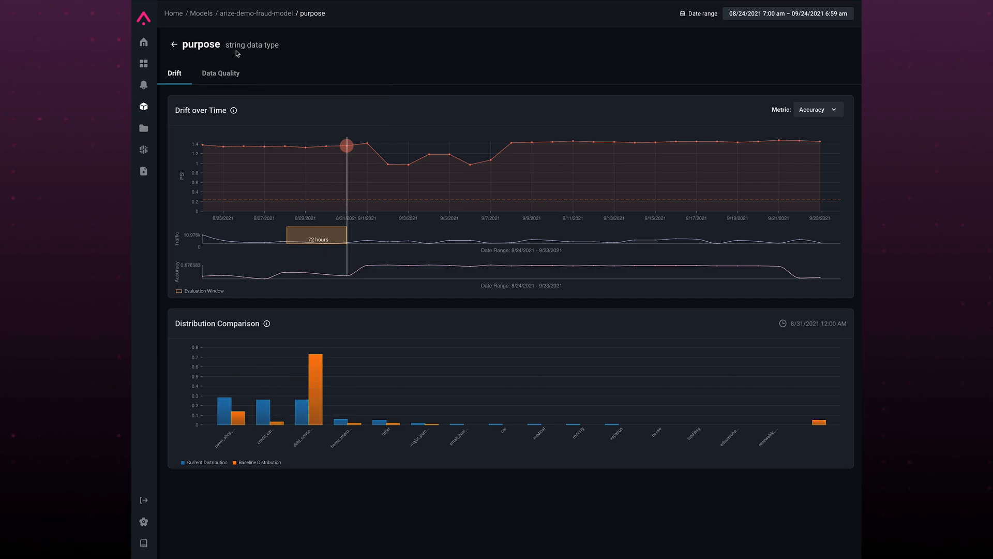
mouse_move(213, 410)
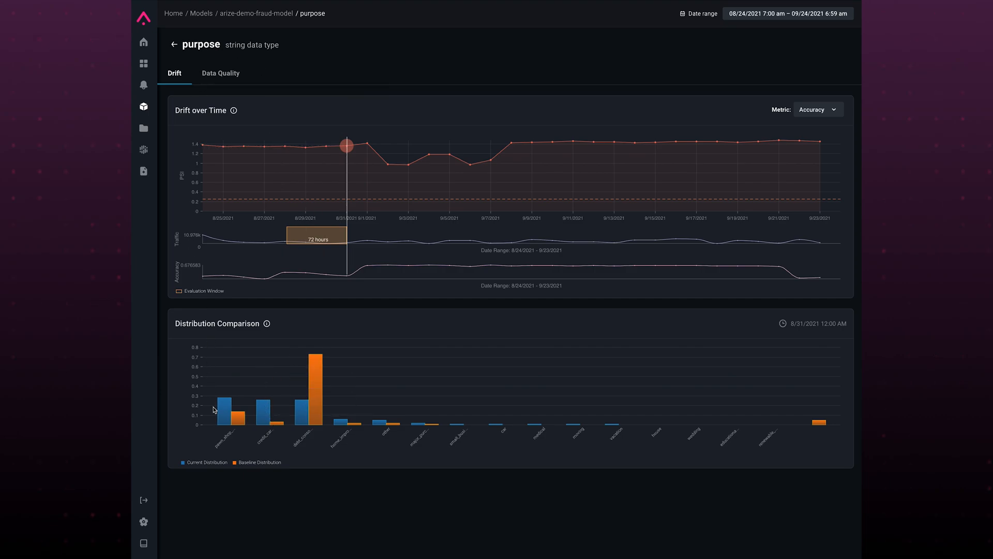
mouse_move(246, 470)
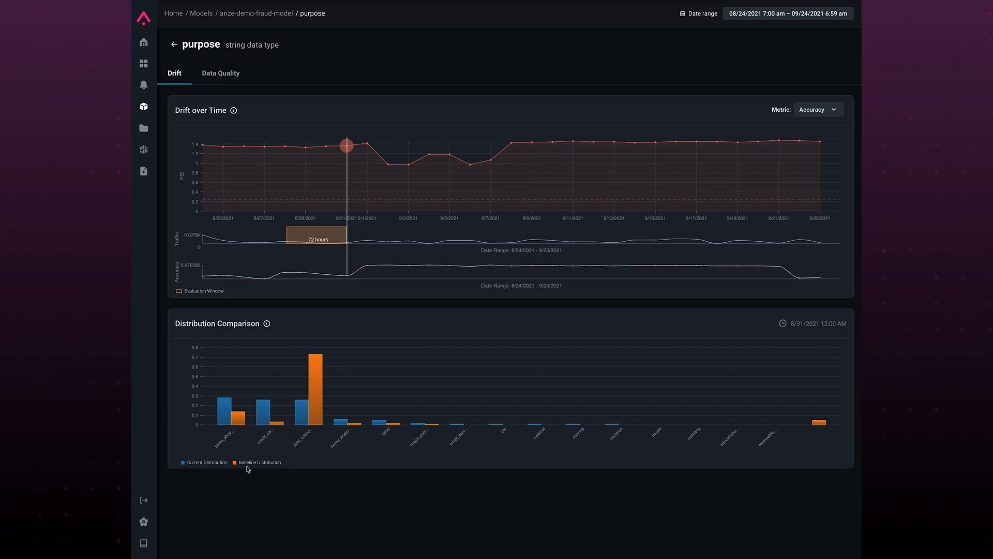
mouse_move(309, 411)
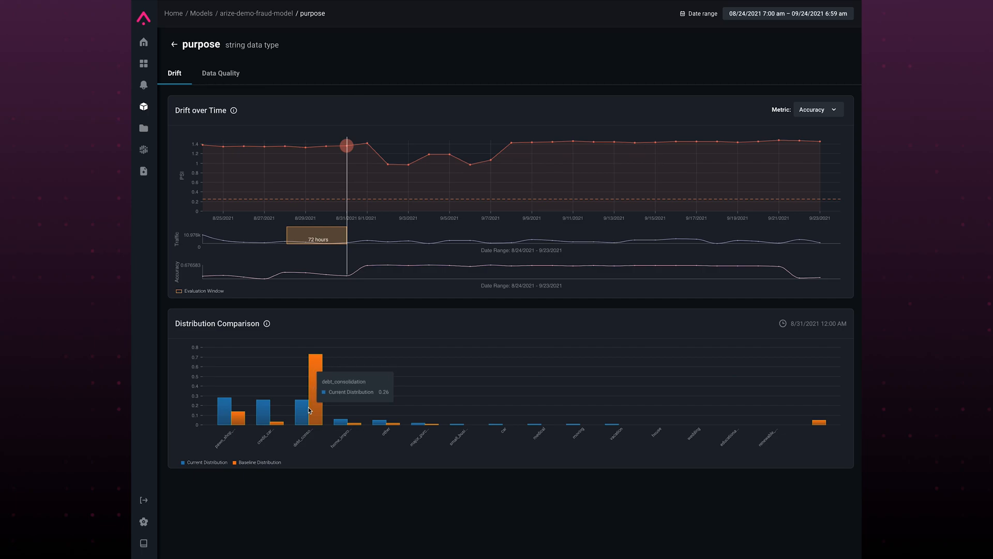
mouse_move(320, 412)
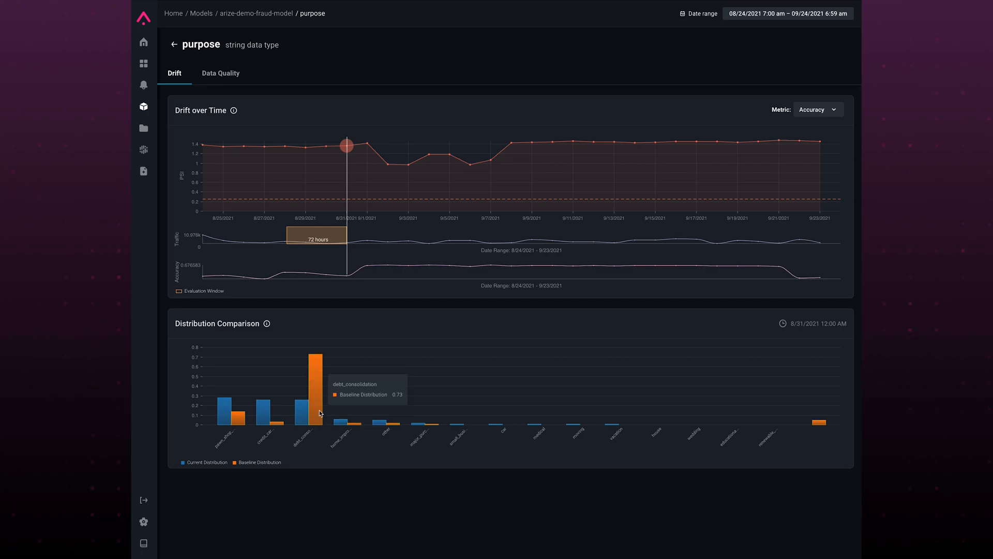
mouse_move(311, 411)
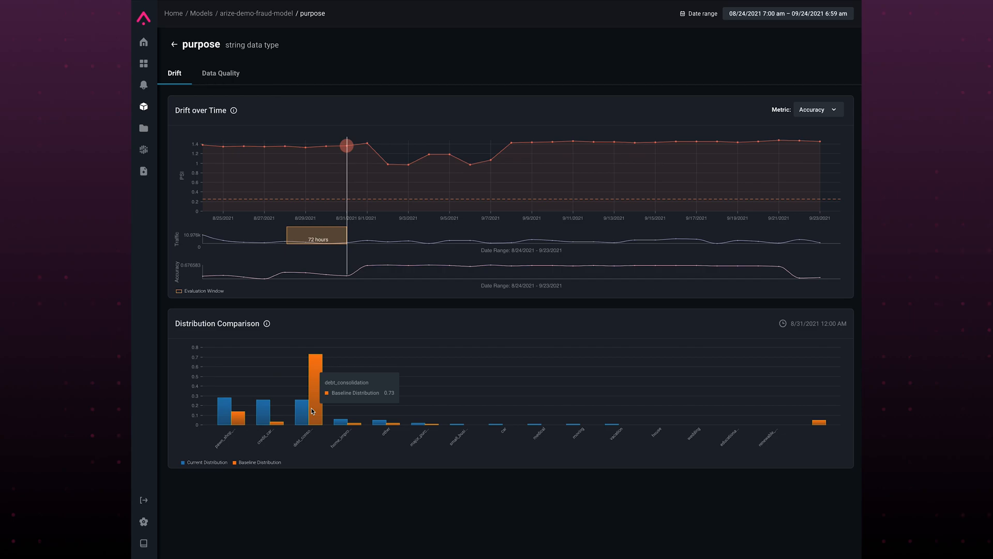
mouse_move(205, 129)
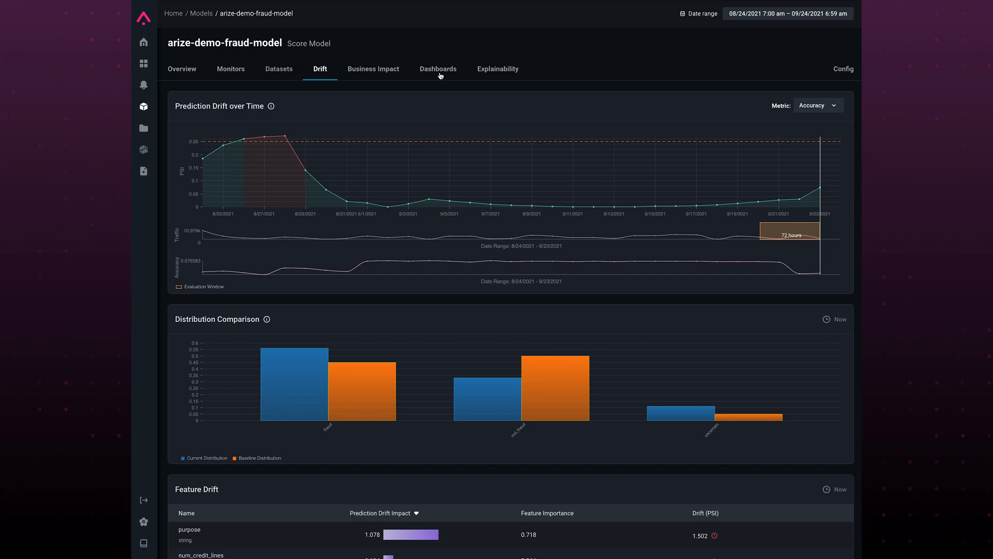
Create a Scored model dashboard named Demo with fraud kept as the positive class.
click(438, 68)
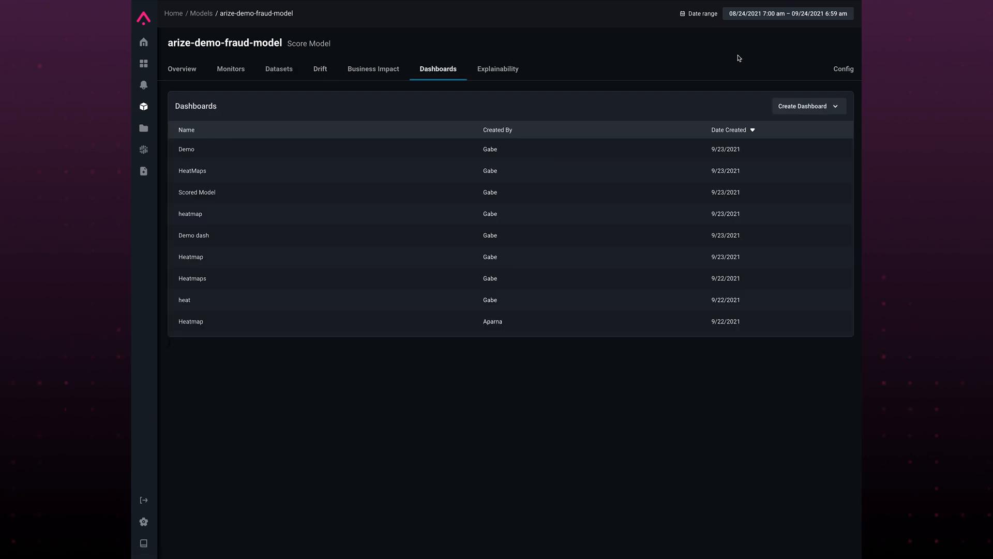
click(803, 105)
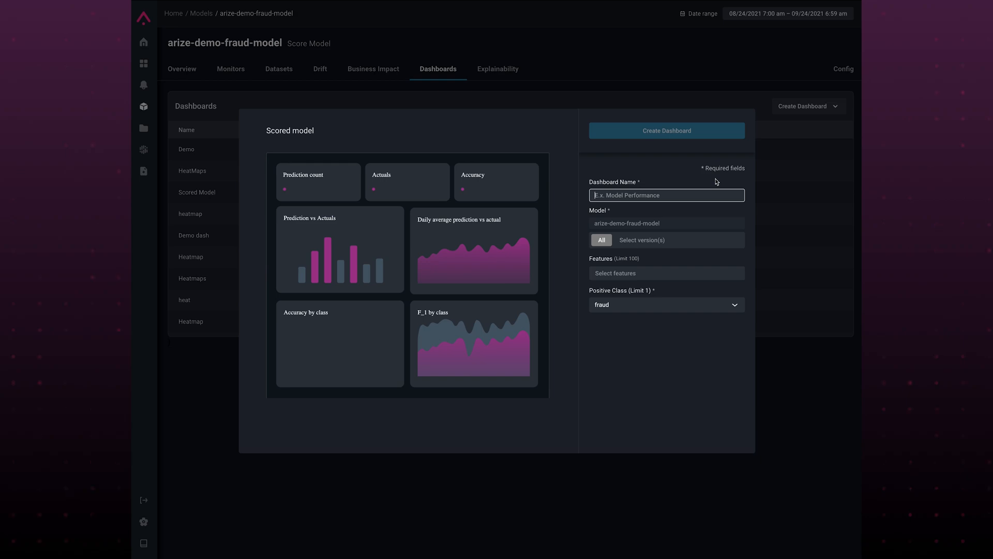
text(Demo)
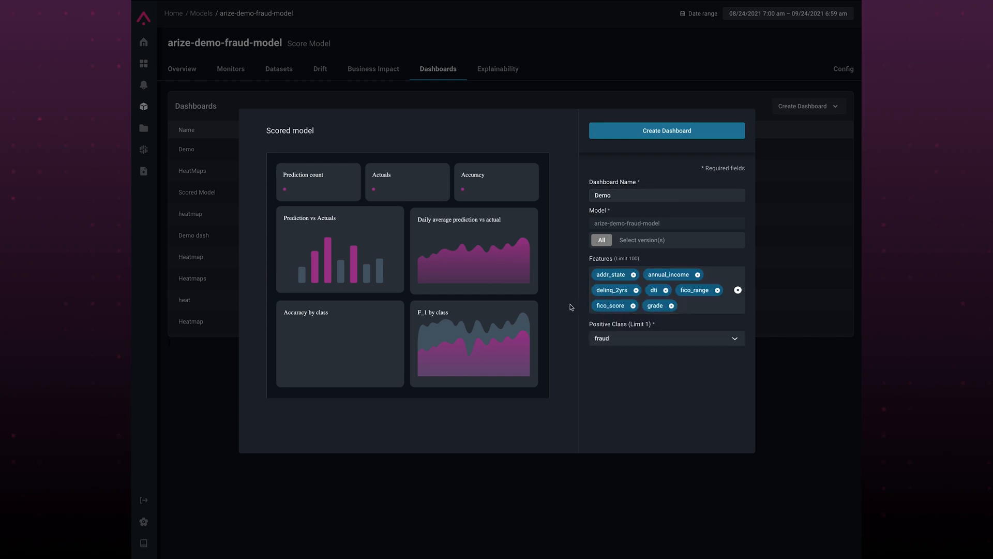
click(665, 337)
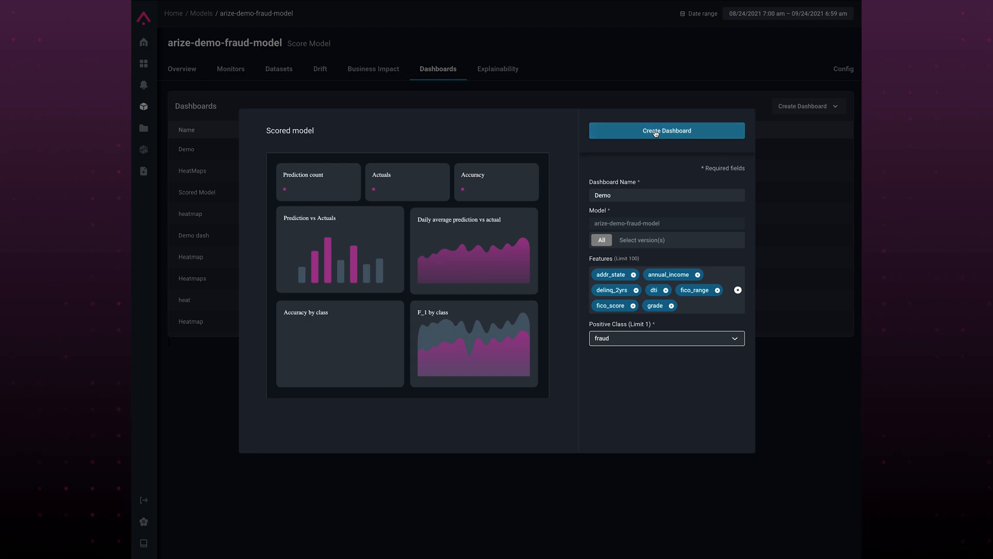
click(665, 131)
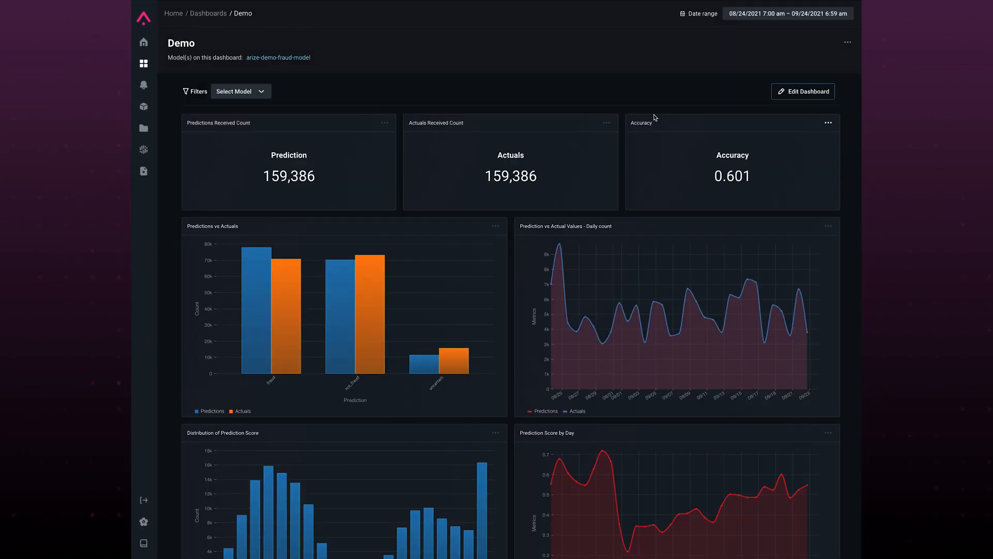
mouse_move(594, 209)
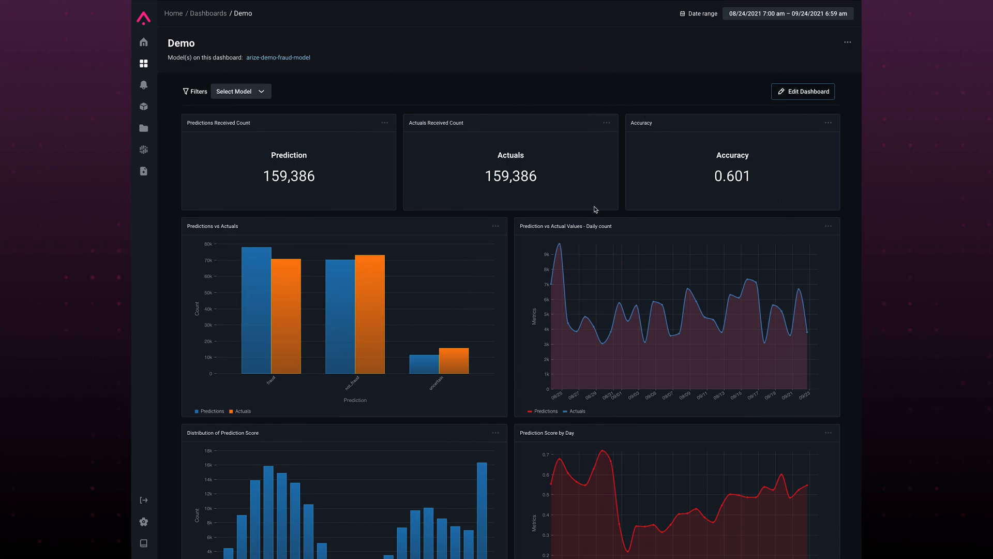
Review the Demo dashboard's accuracy and fraud-class charts, then start choosing a model filter.
scroll(down, 3)
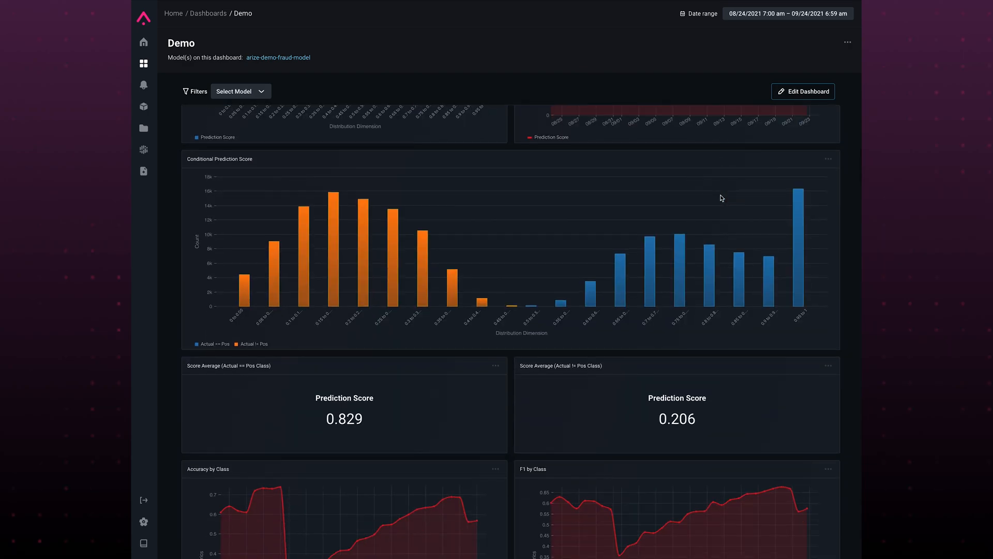
mouse_move(534, 259)
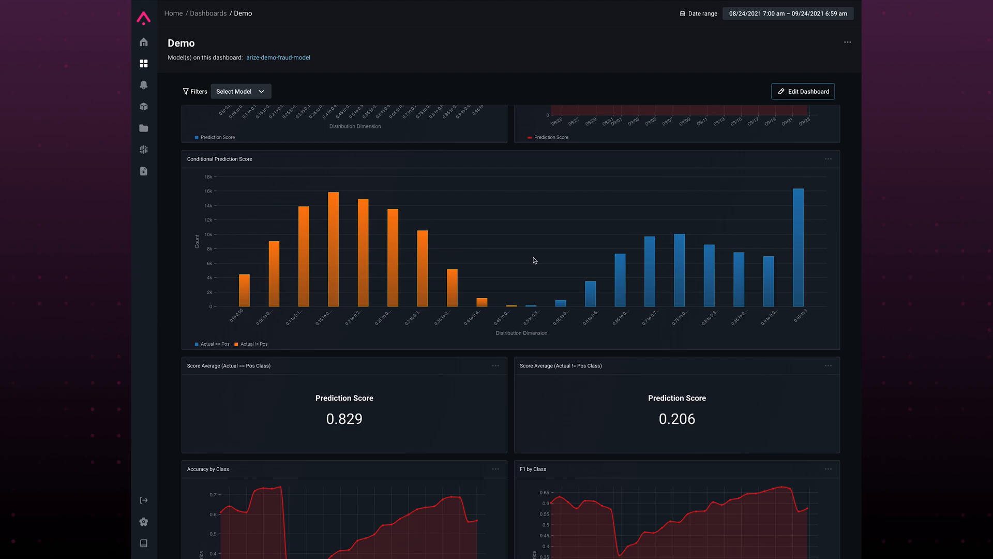
mouse_move(451, 287)
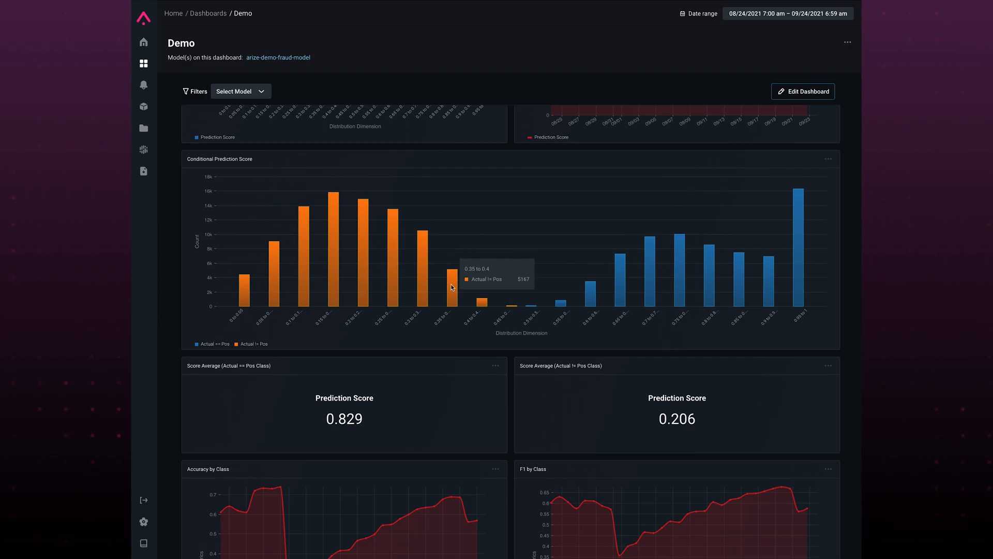
mouse_move(650, 244)
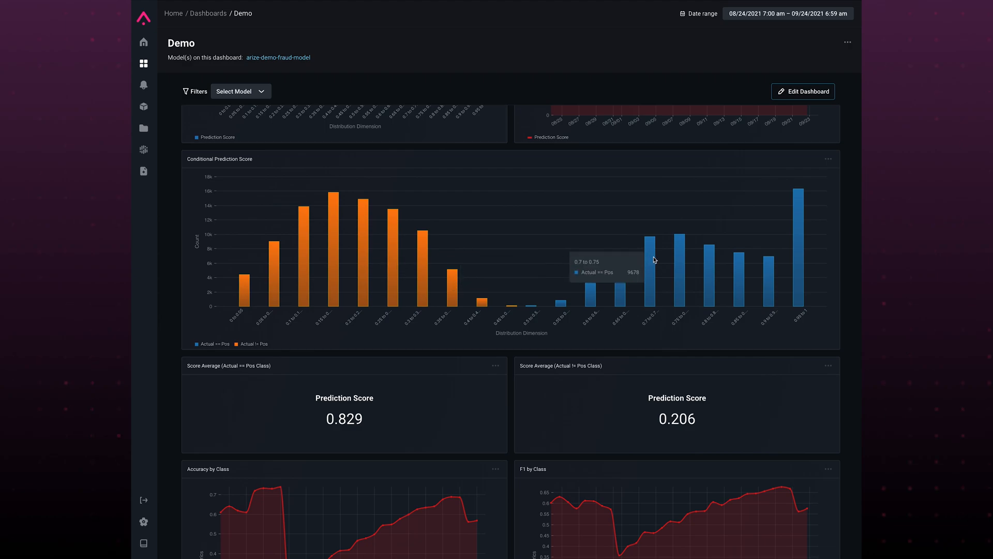
scroll(down, 3)
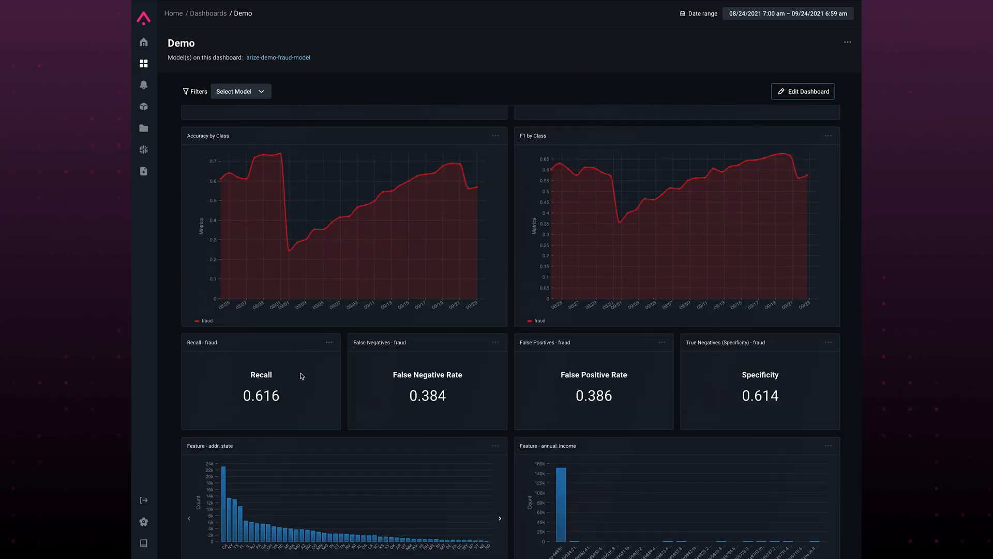
mouse_move(791, 379)
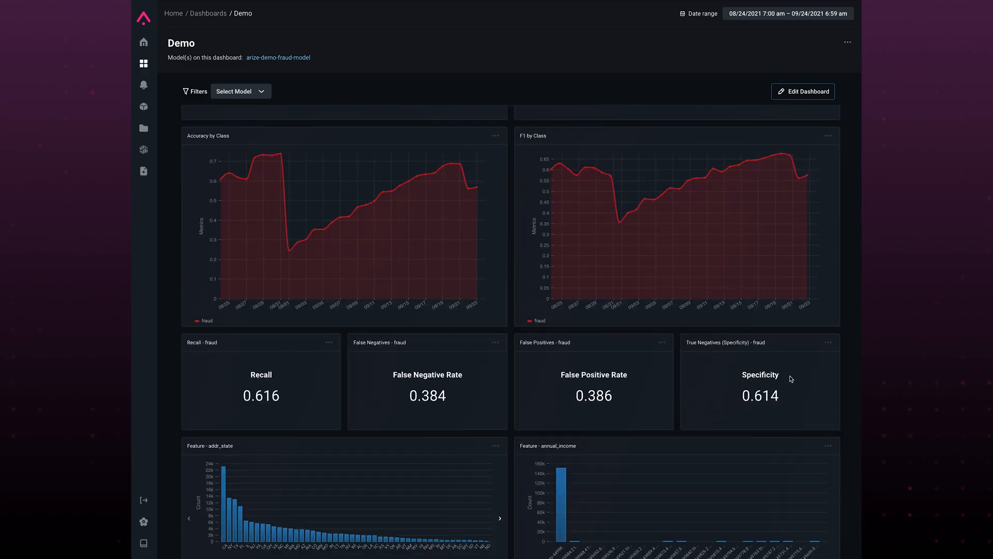
click(240, 91)
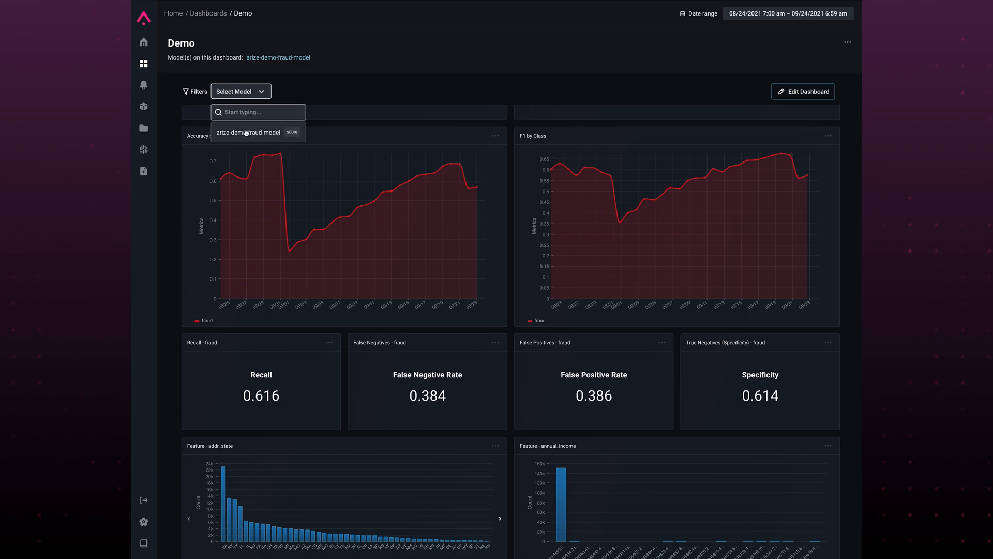
click(247, 133)
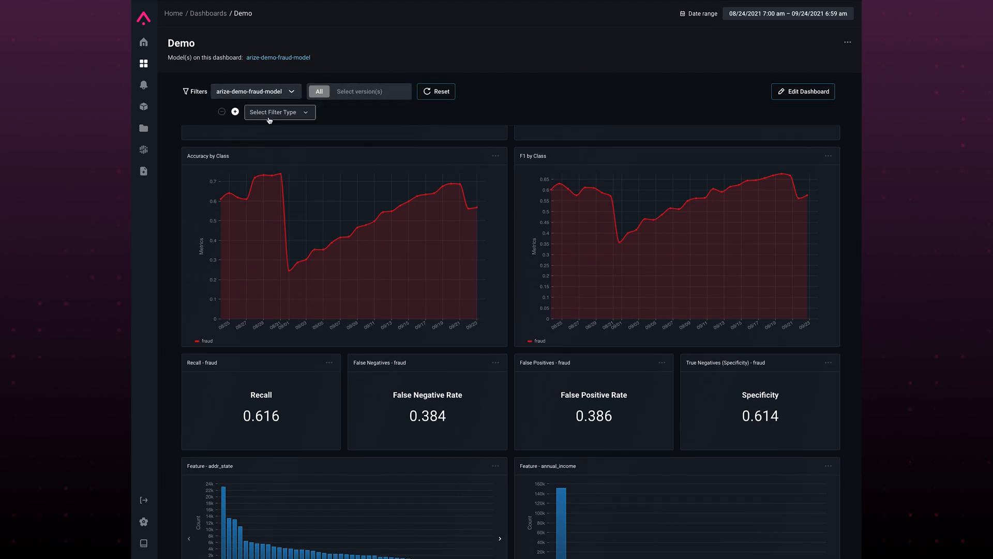
click(278, 111)
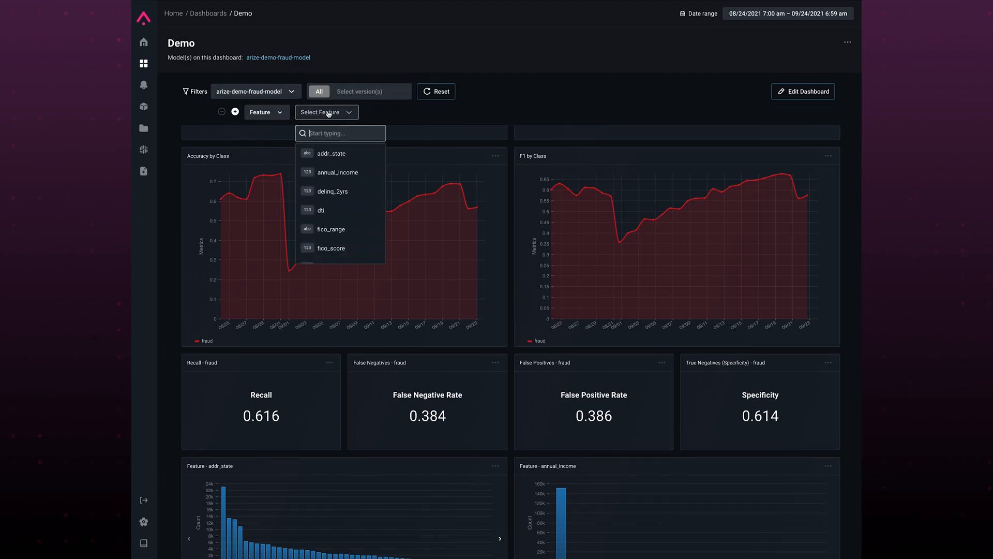
click(331, 153)
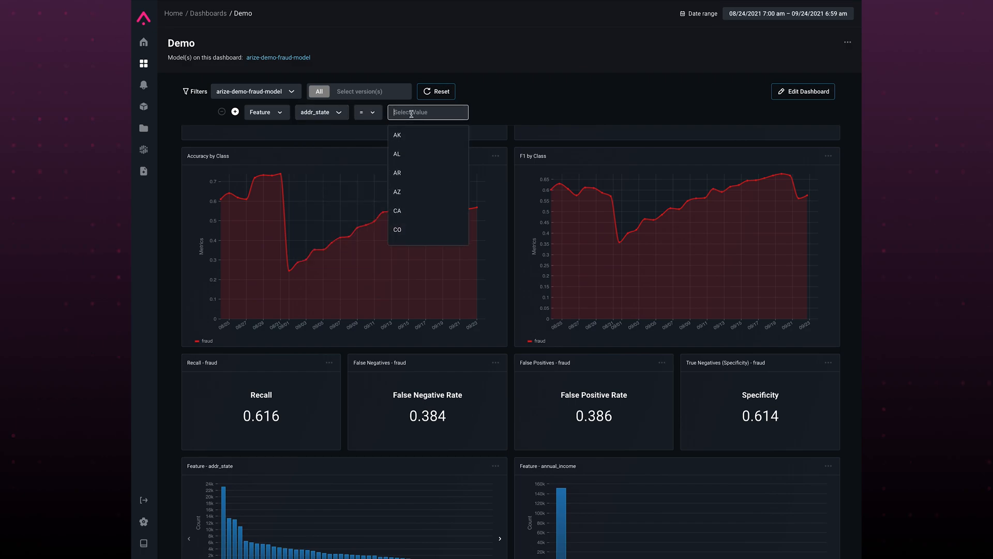
click(397, 210)
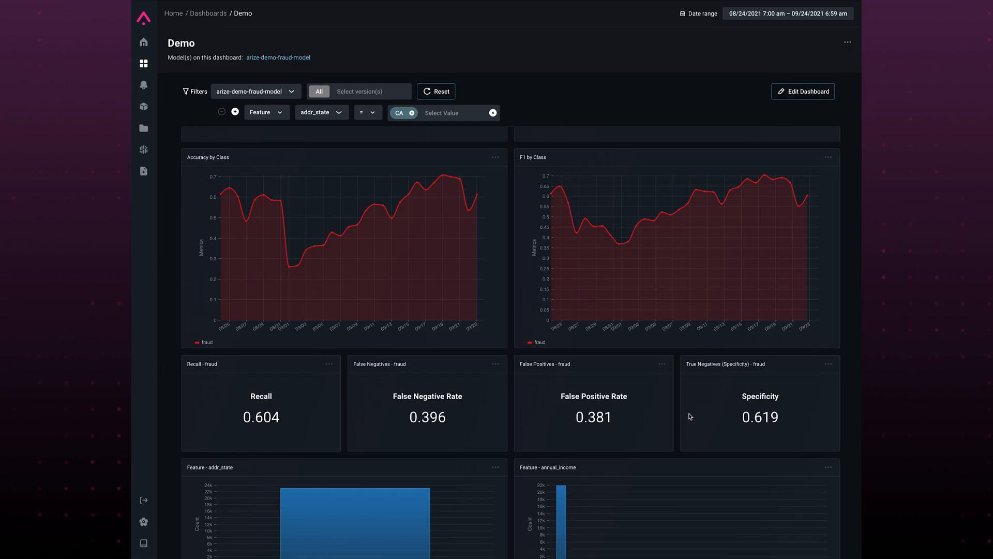
mouse_move(289, 402)
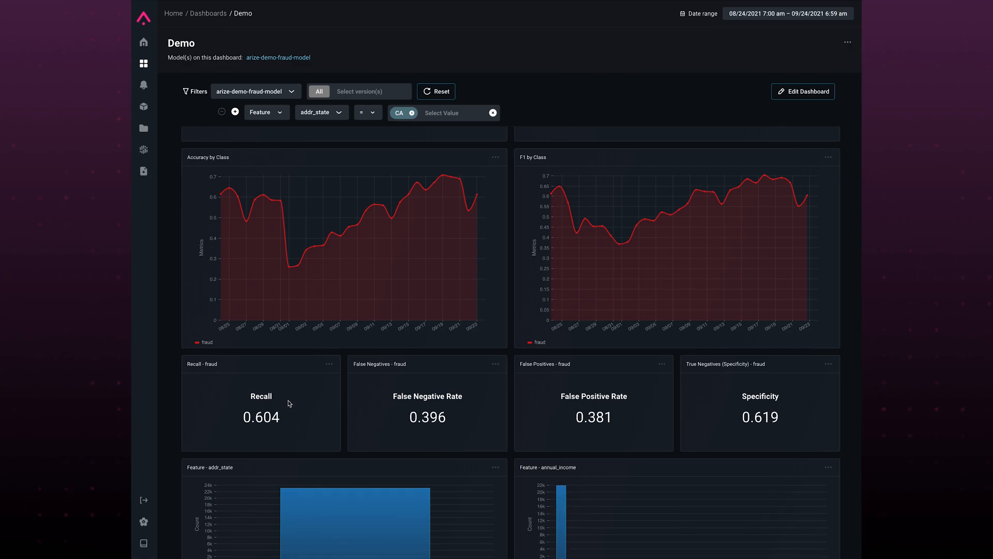
mouse_move(496, 156)
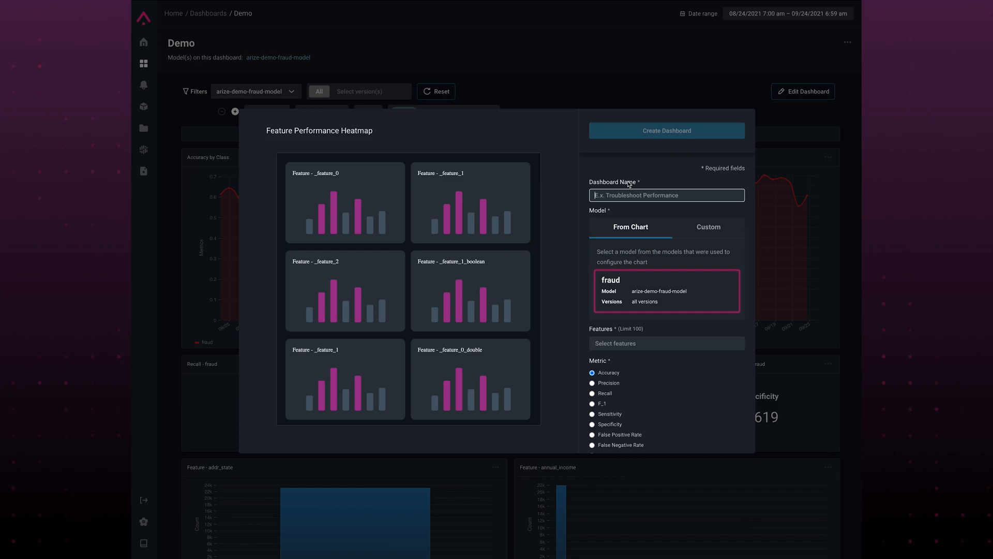
Name the dashboard Heatmap, select the features with Accuracy metric, and create it.
text(Heatma)
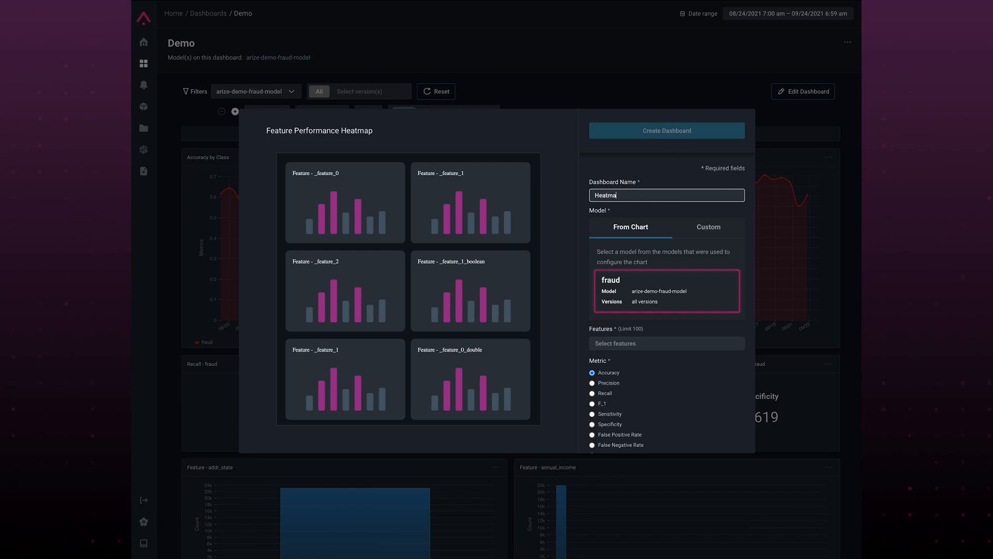
click(665, 343)
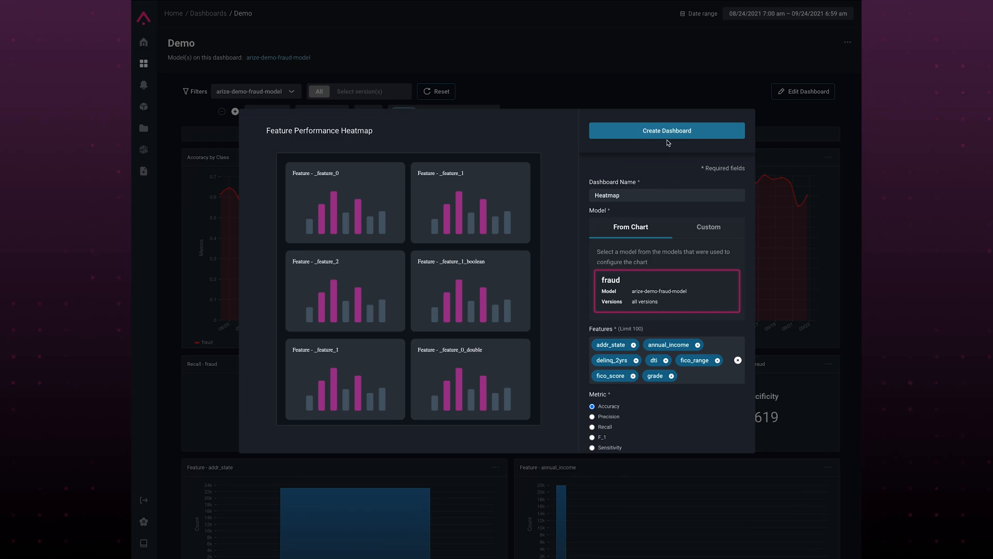
click(665, 131)
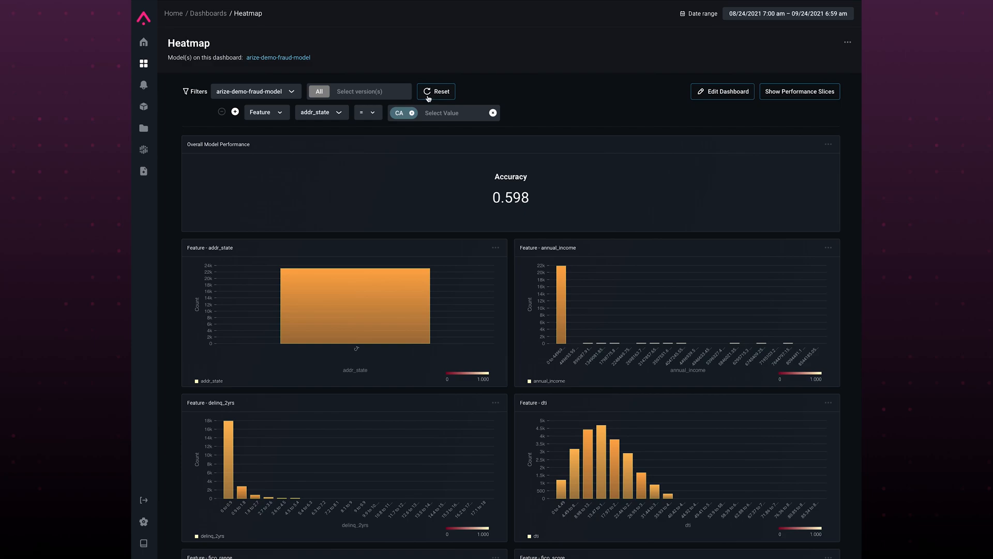
Reset the CA filter and review the per-feature accuracy charts down to fico_score tooltips.
click(435, 91)
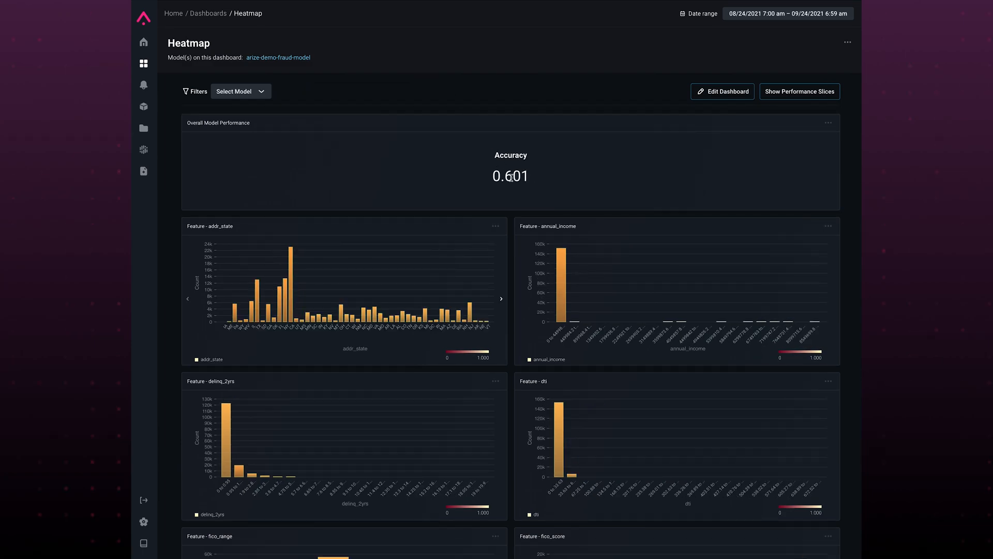
mouse_move(406, 135)
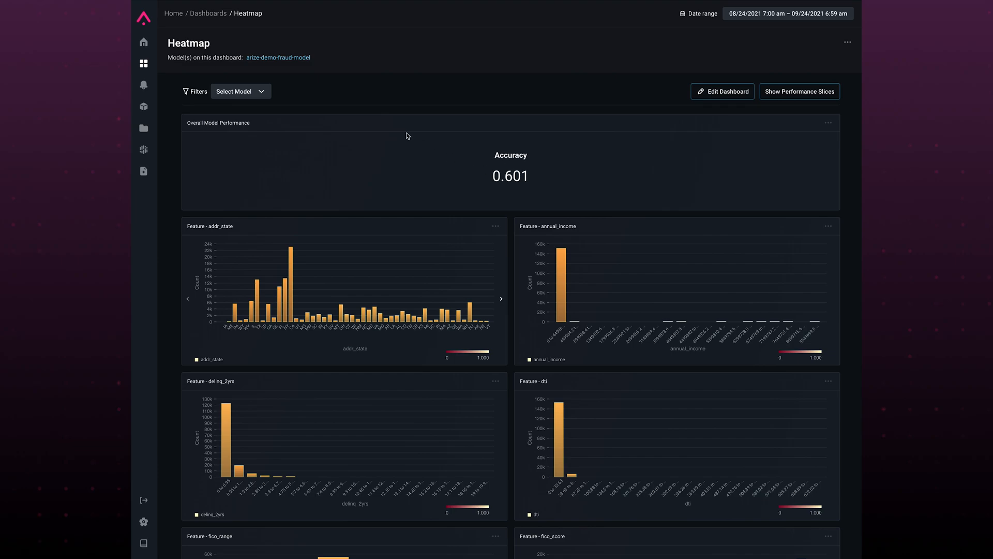
mouse_move(402, 204)
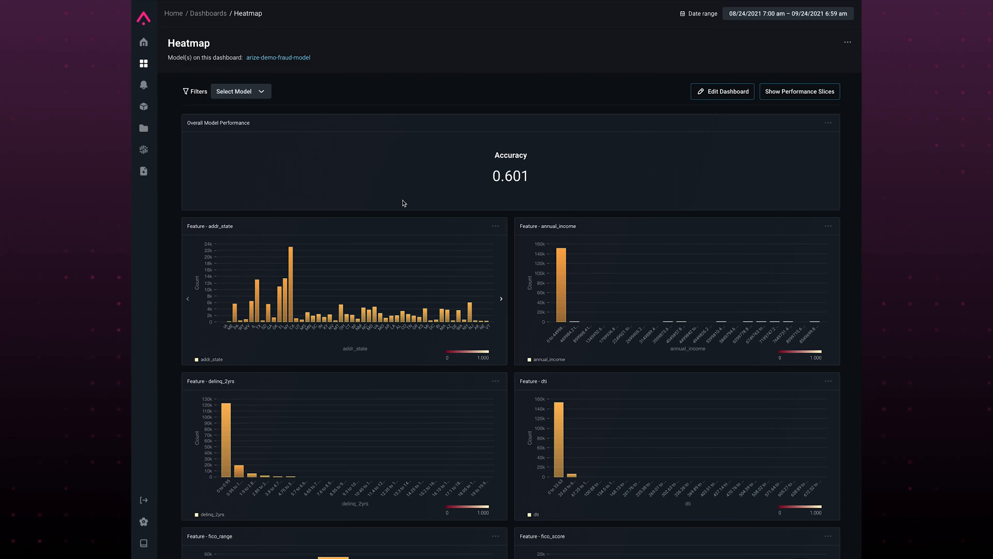
mouse_move(417, 341)
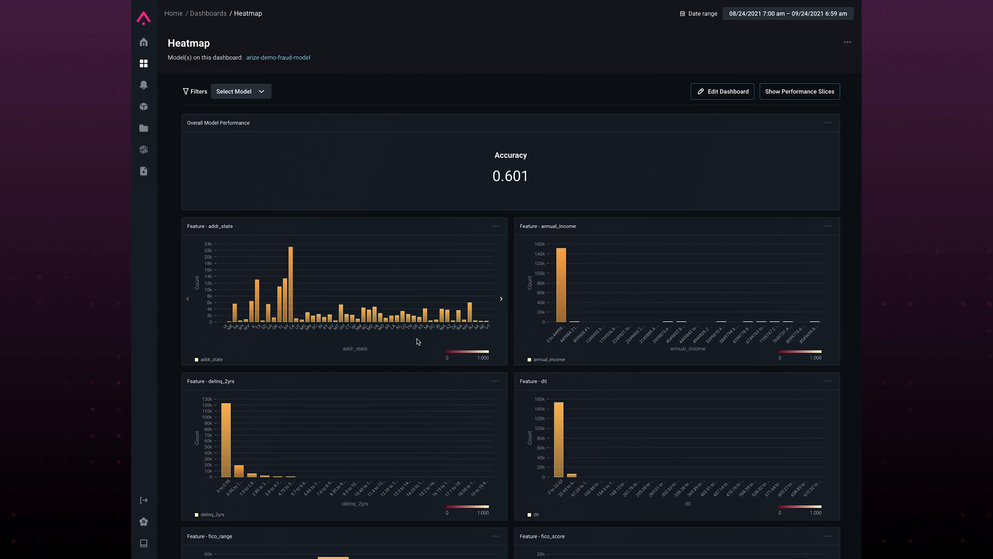
mouse_move(448, 354)
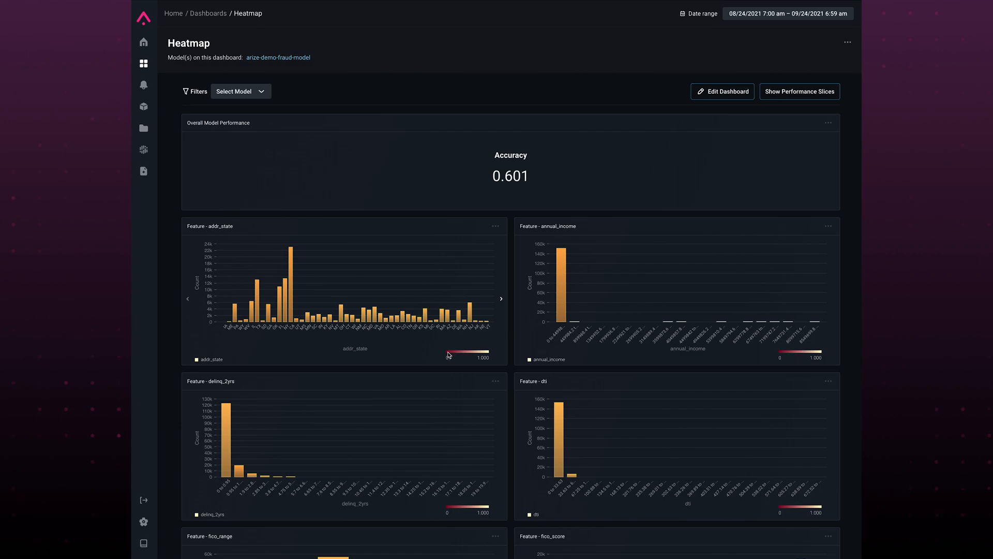
mouse_move(490, 354)
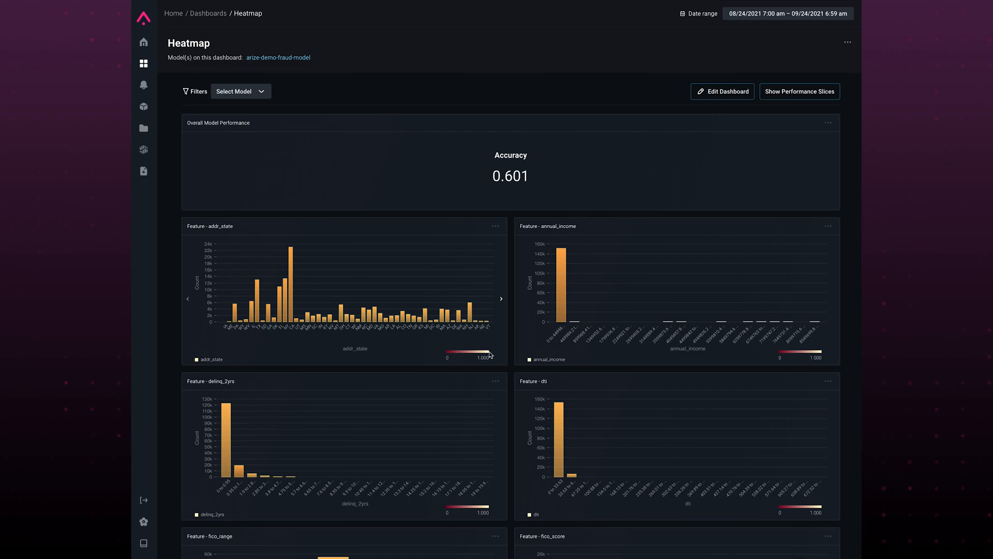
scroll(down, 3)
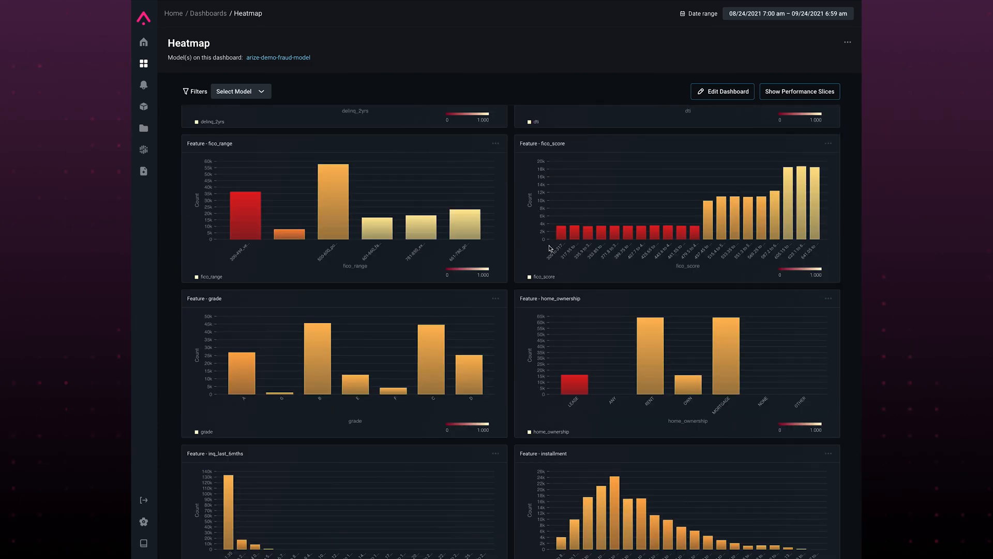
mouse_move(562, 236)
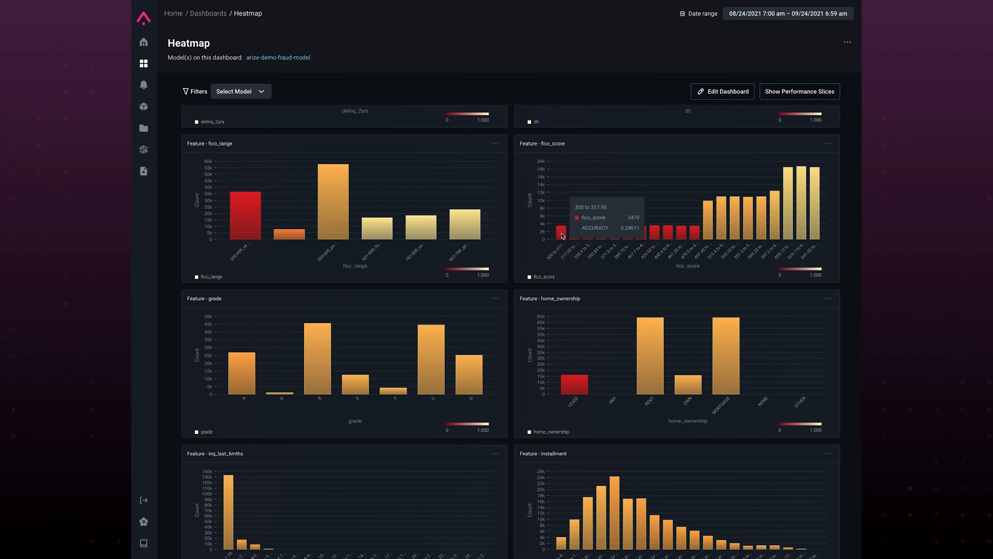
mouse_move(656, 236)
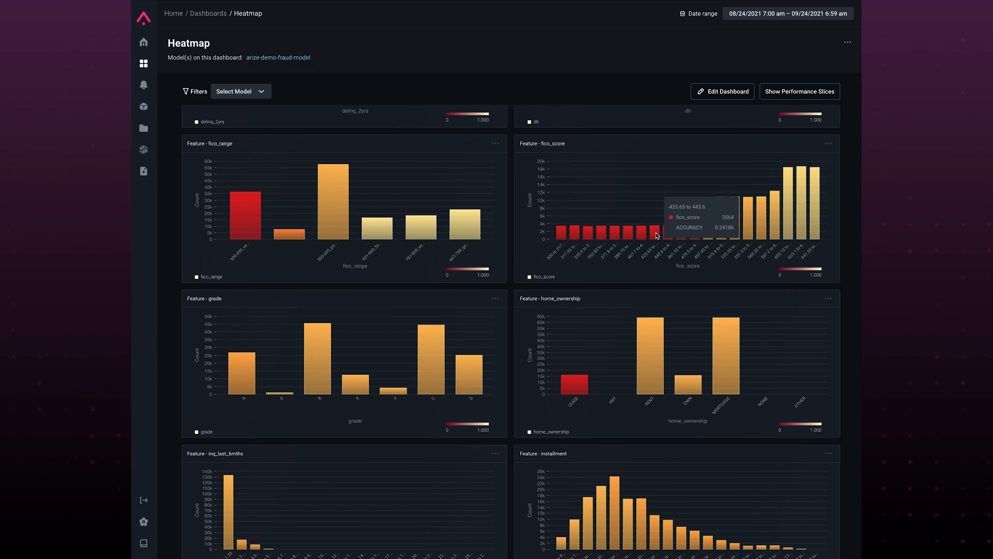
scroll(down, 3)
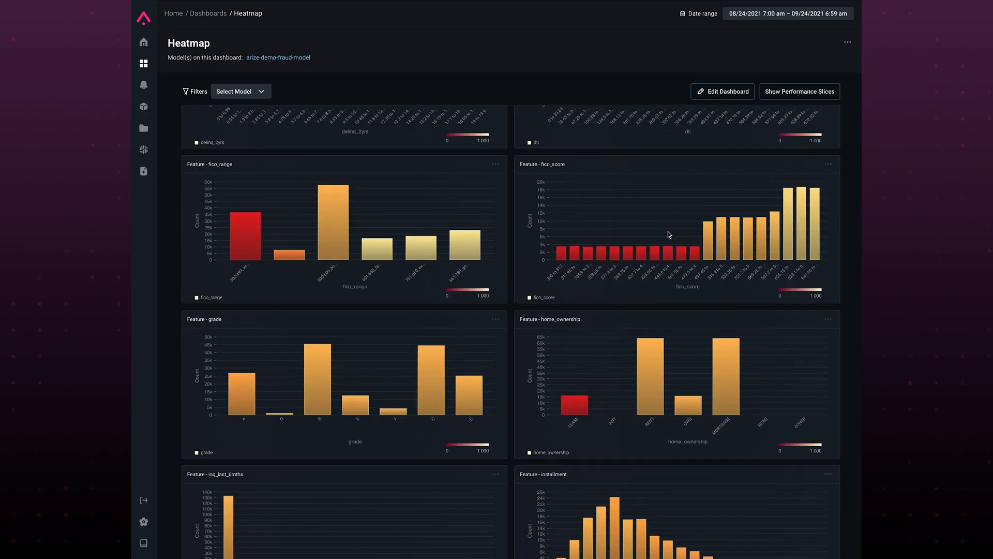
Email an export of arize-demo-fraud-model's data via the home_ownership chart's Export Data option.
click(828, 319)
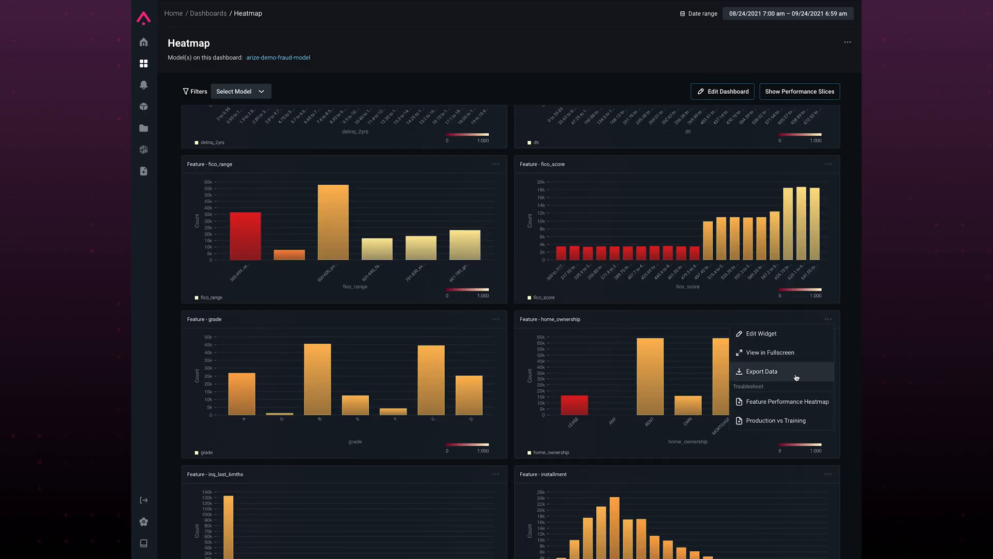
click(761, 371)
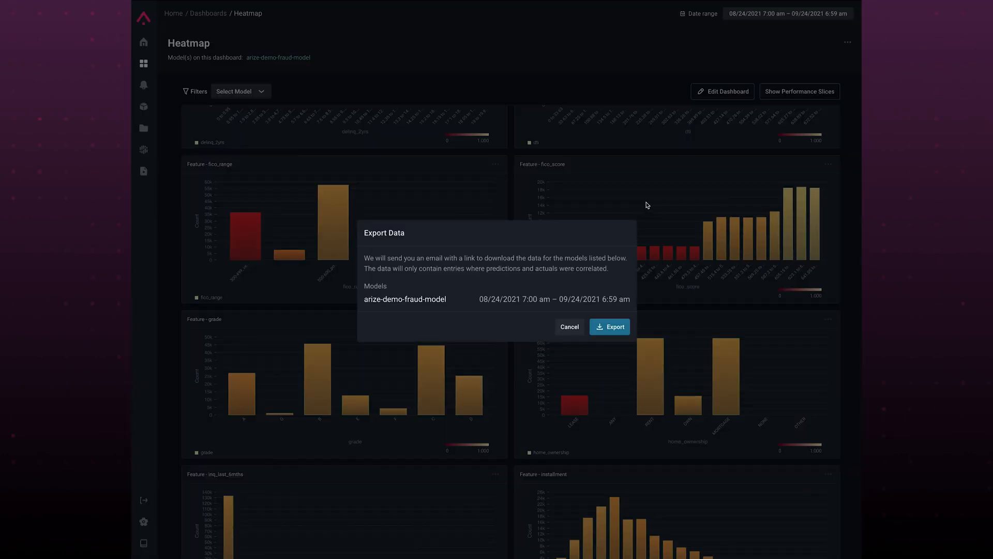
click(568, 326)
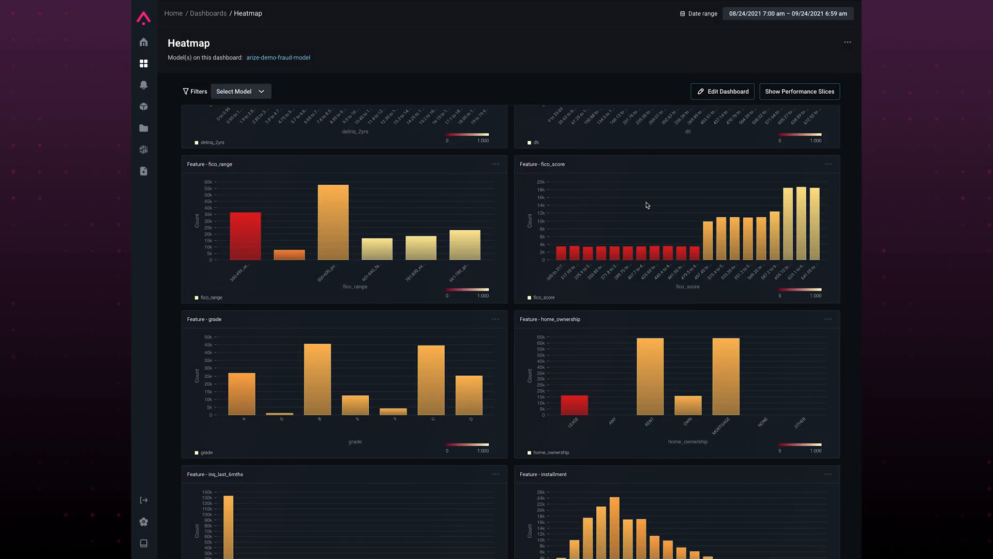
scroll(up, 3)
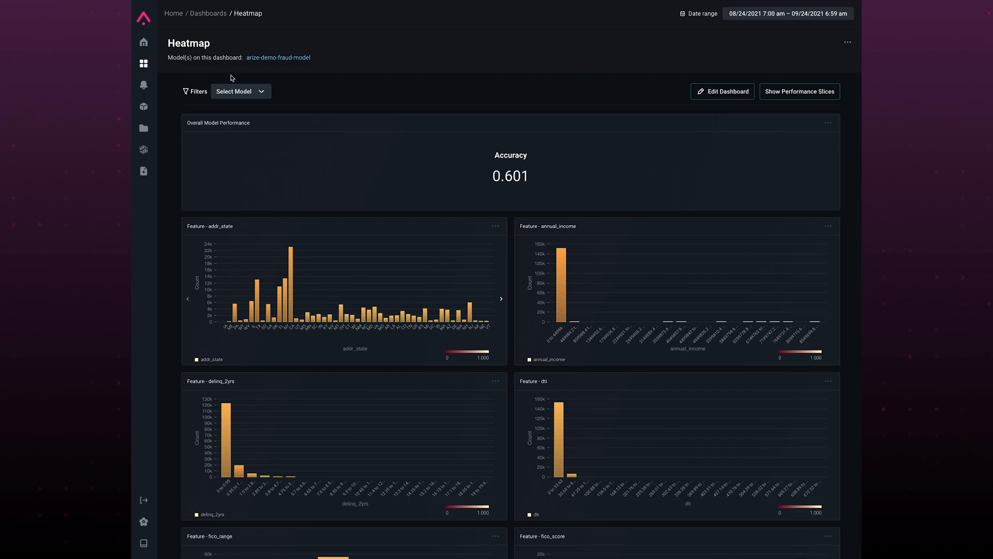
mouse_move(246, 86)
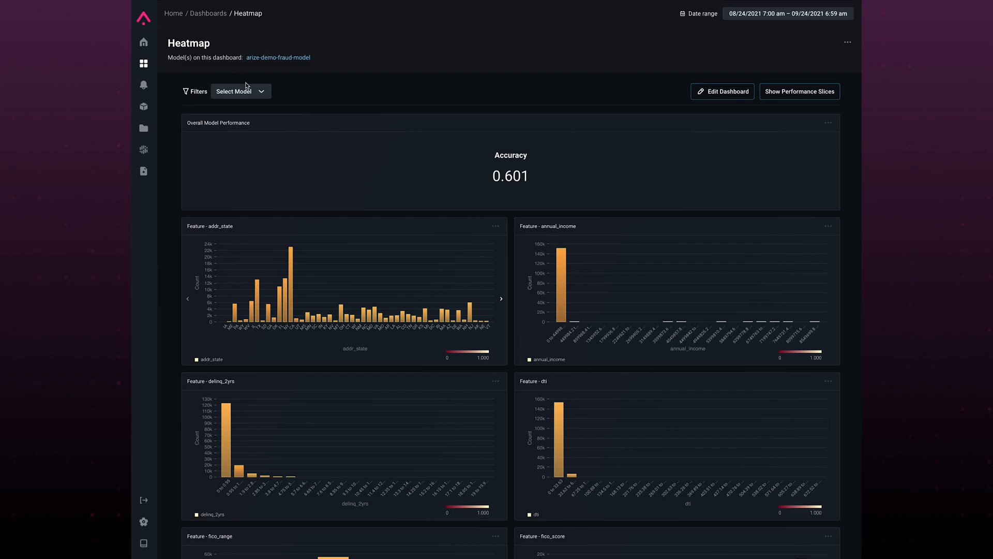
Visit Monitors and Models, view arize-demo-fraud-model's overview, then land on the Templates Gallery.
click(142, 85)
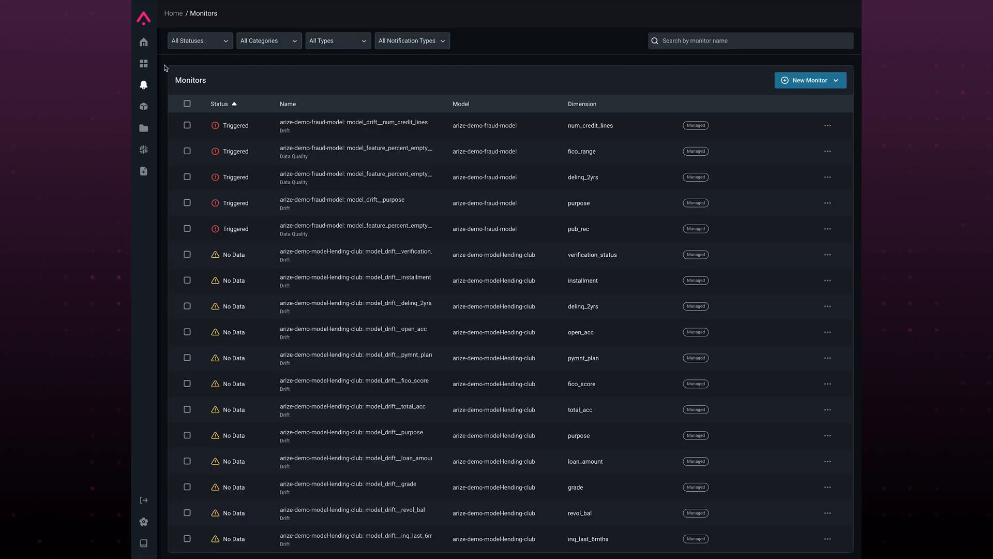
click(143, 107)
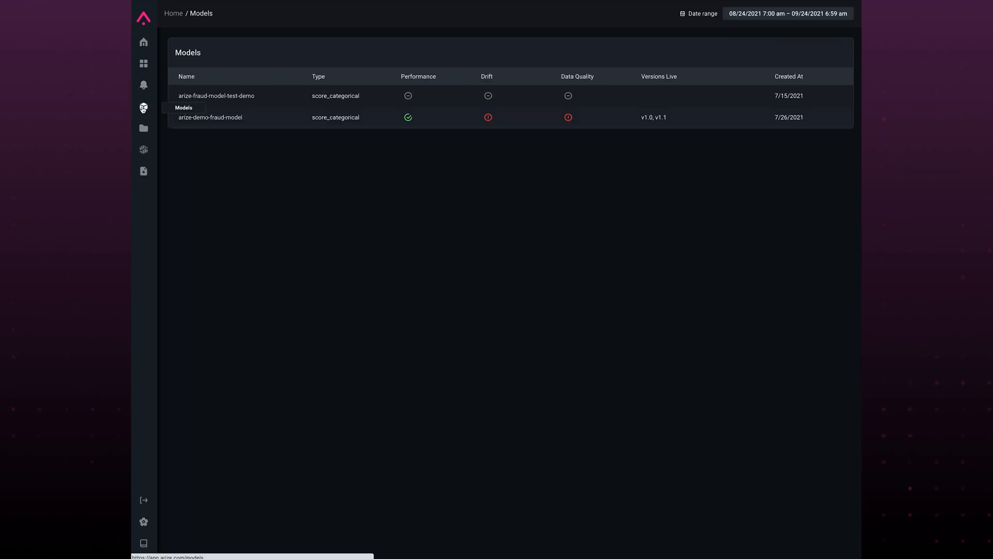
click(210, 117)
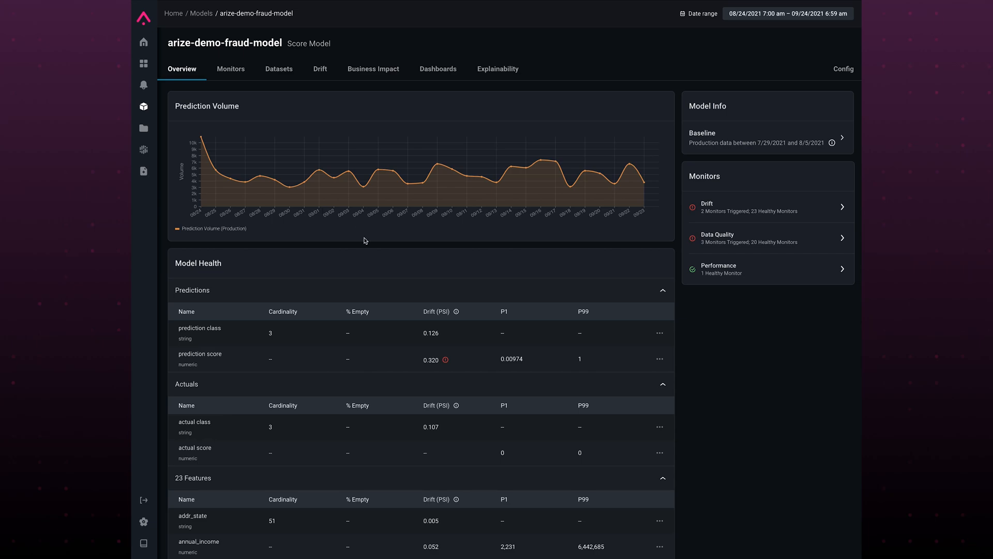
mouse_move(397, 258)
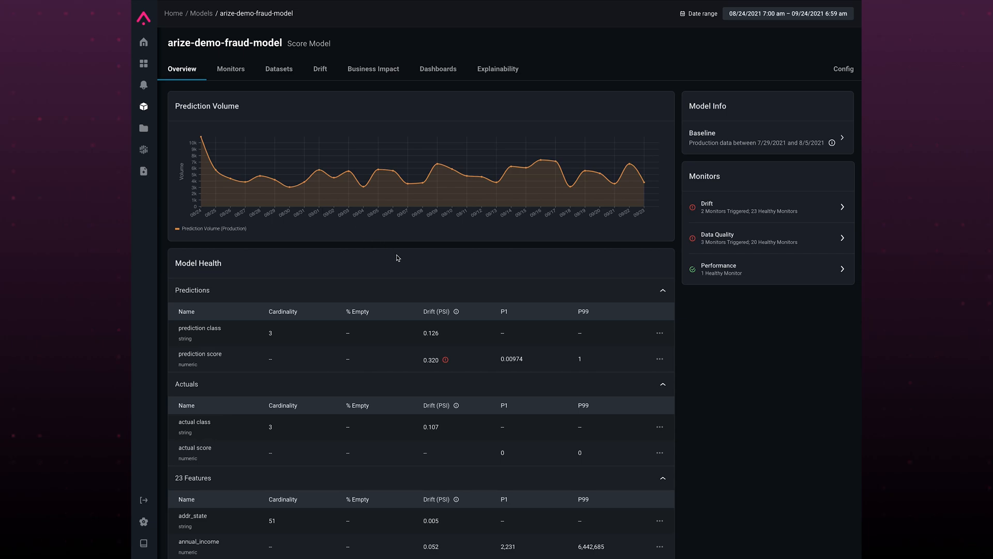
mouse_move(144, 172)
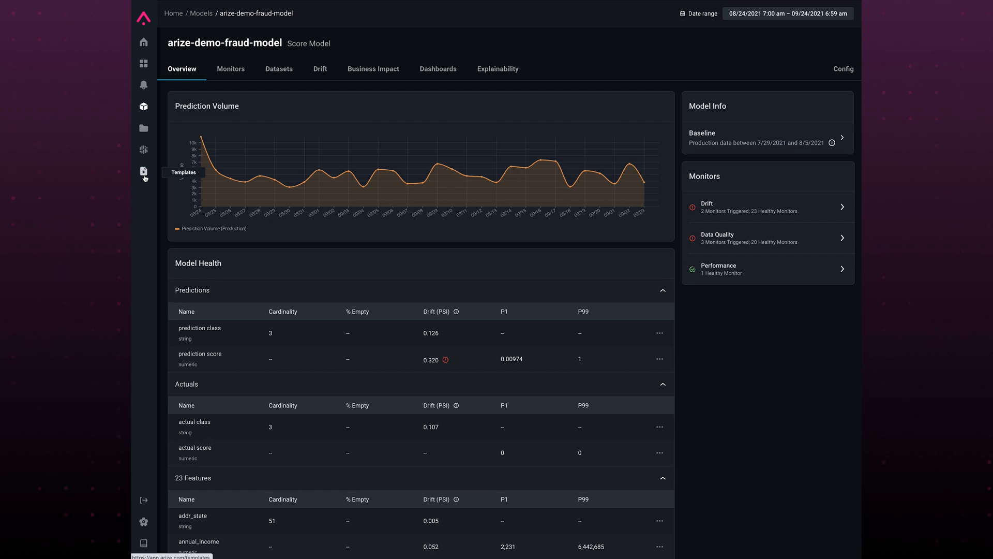
click(144, 171)
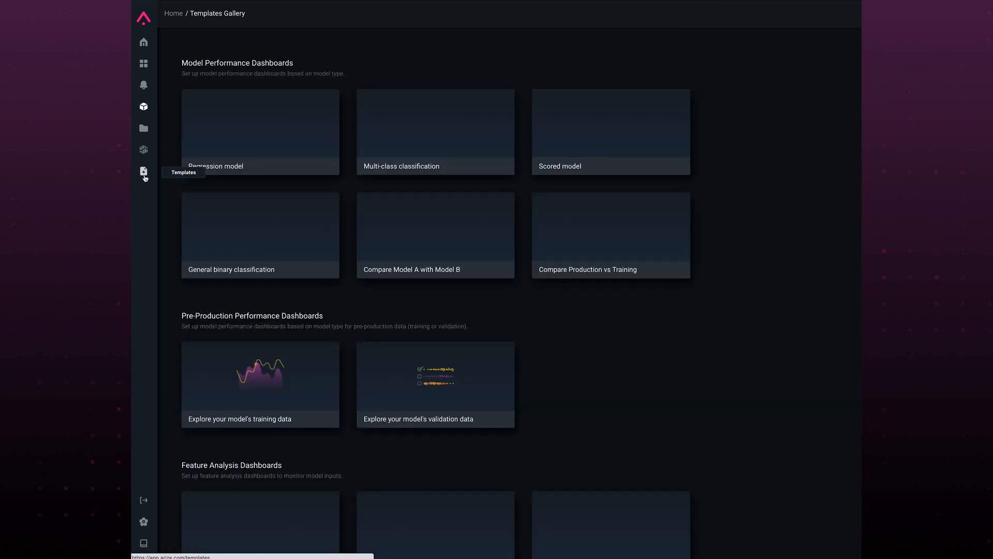